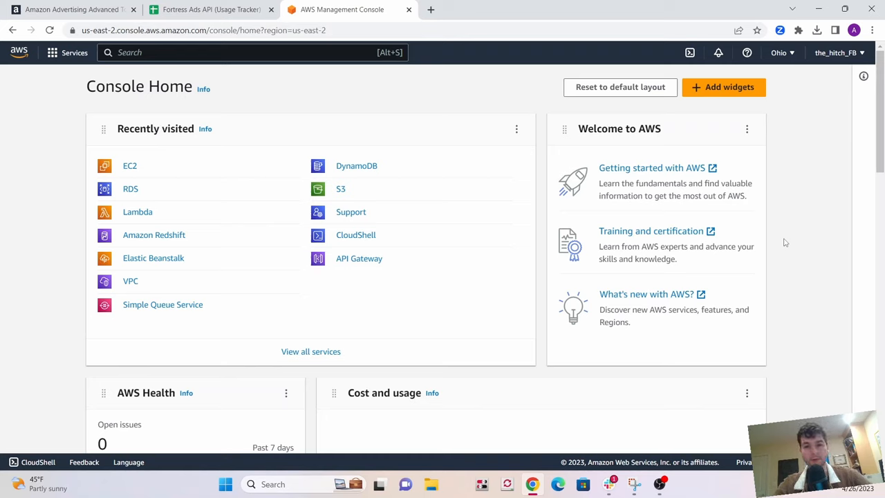
mouse_move(620, 272)
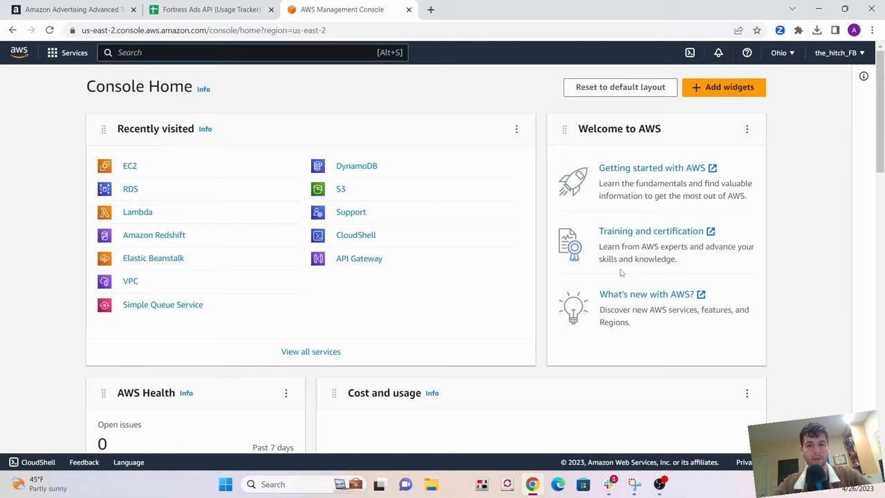
mouse_move(153, 172)
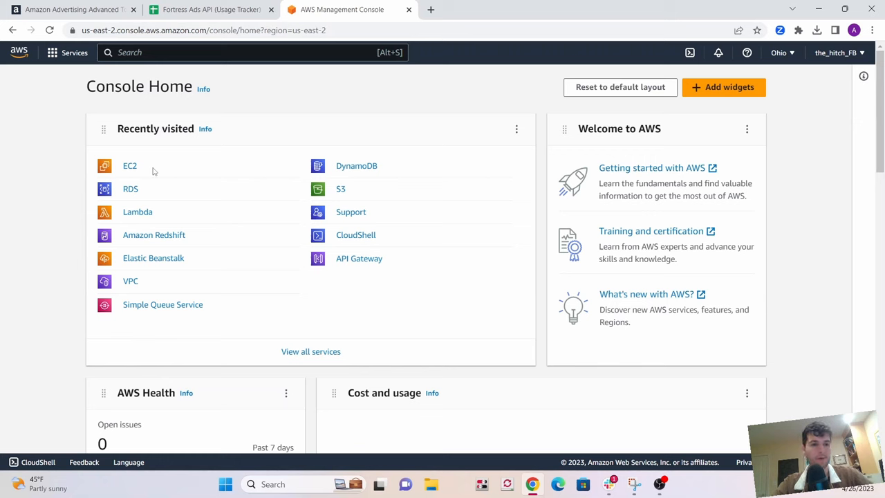
Step: Open EC2 from Recently visited to reach the launch-an-instance form
left_click(130, 165)
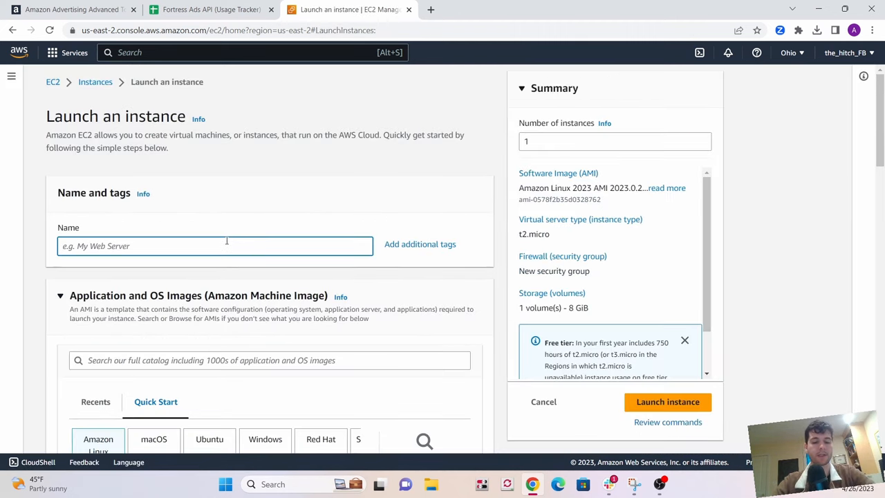
Step: Name the instance My_Example_testing_prime, keeping Amazon Linux 2023 and t2.micro
type("My_E")
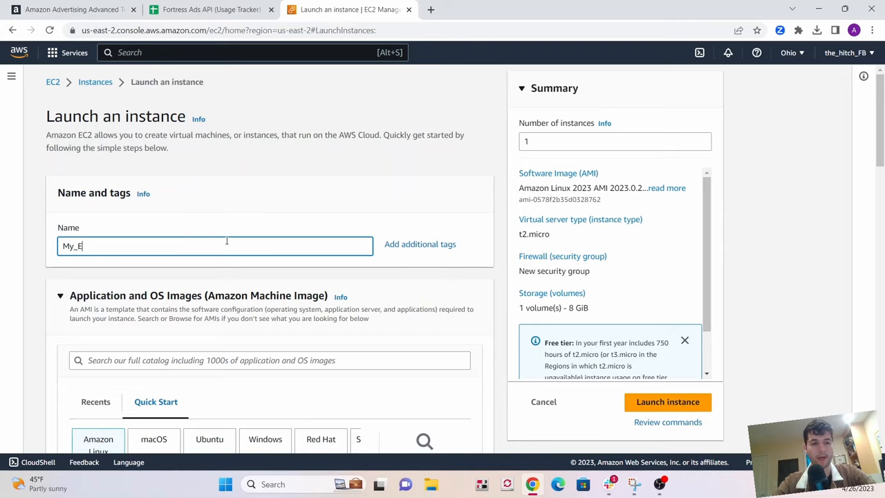
scroll("down", 3)
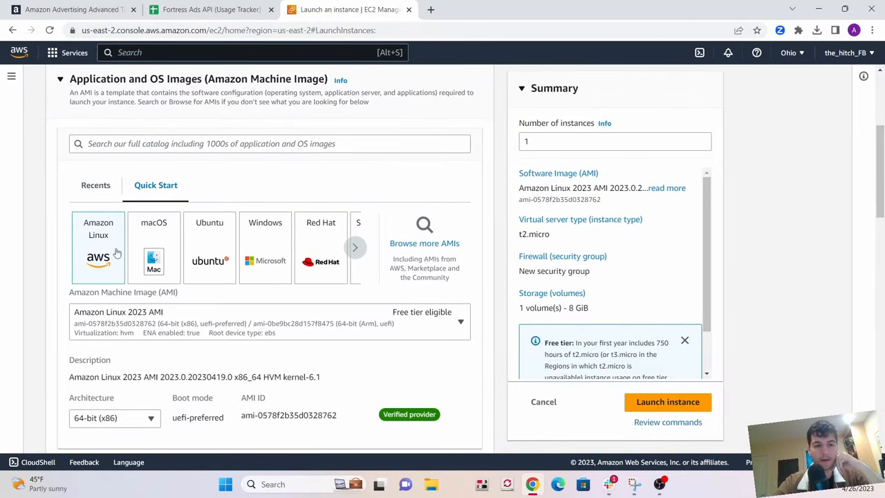
mouse_move(175, 329)
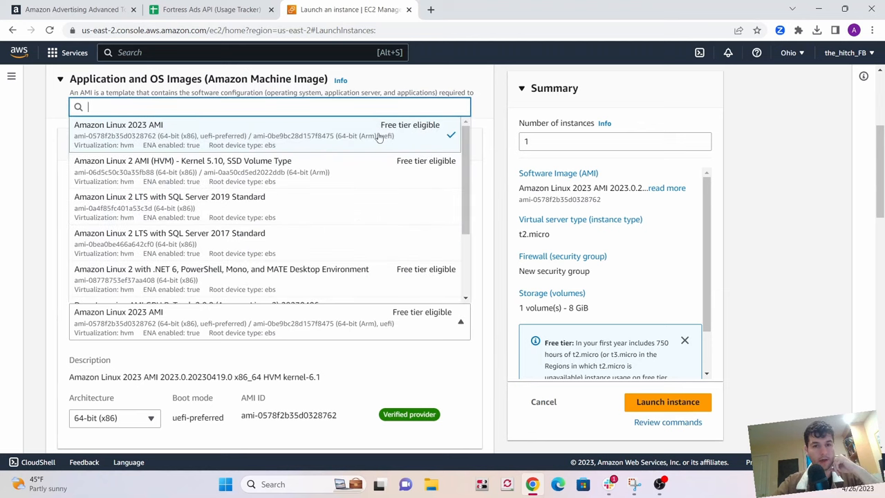
mouse_move(379, 139)
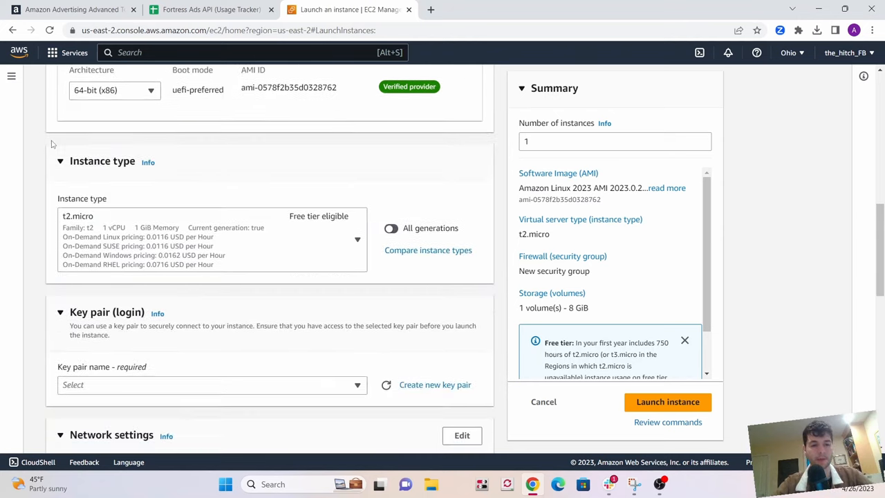
left_click(357, 240)
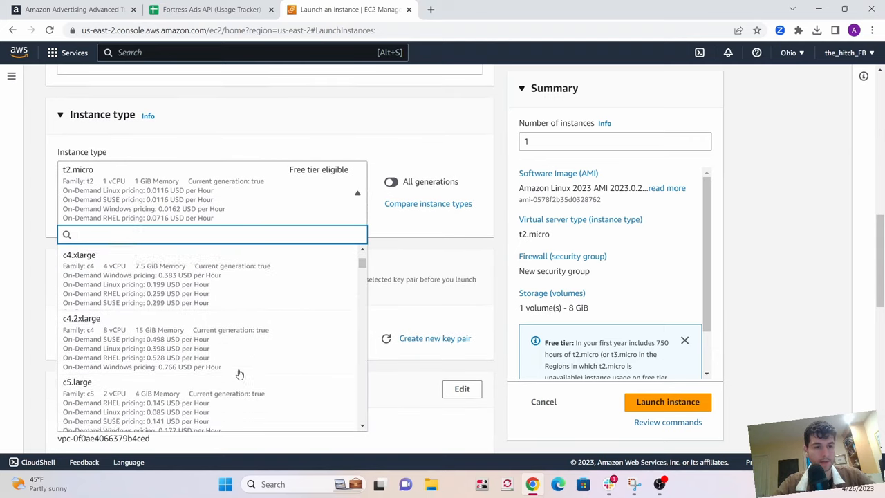
scroll("down", 3)
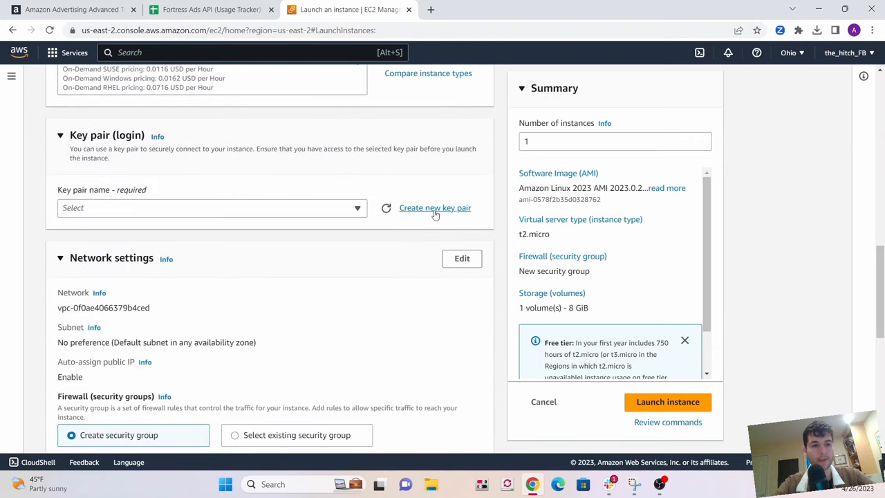
Step: Create and download the RSA .pem key pair 'exampletest' and select it
left_click(435, 207)
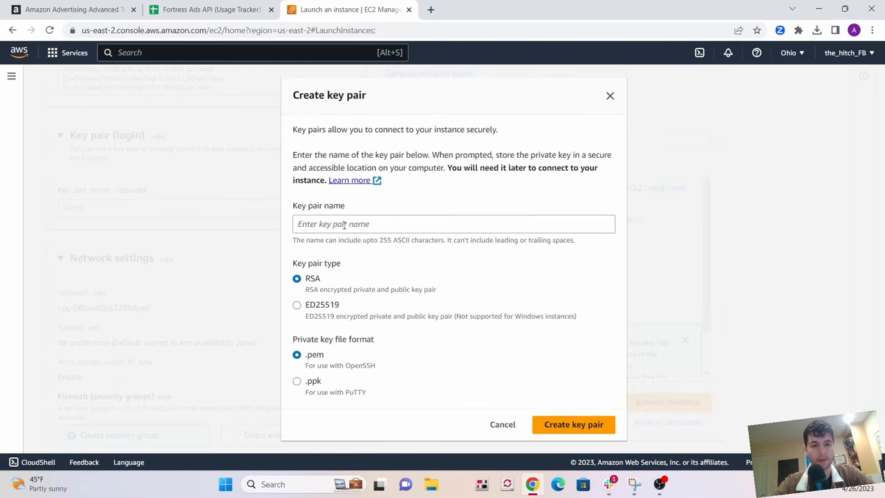
type("exampletest")
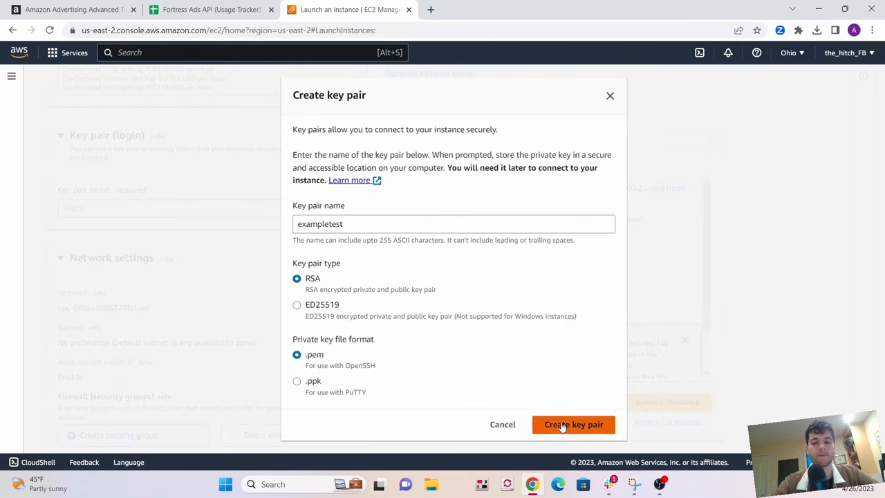
left_click(573, 423)
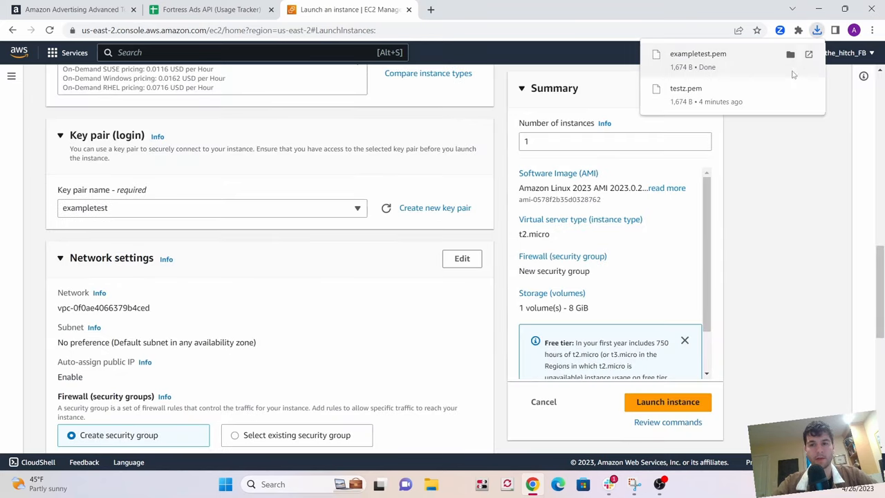
left_click(261, 320)
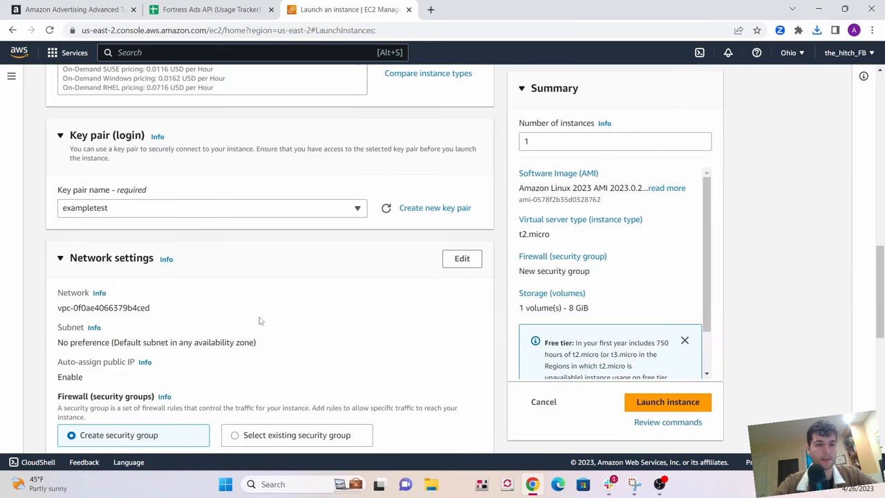
scroll("up", 3)
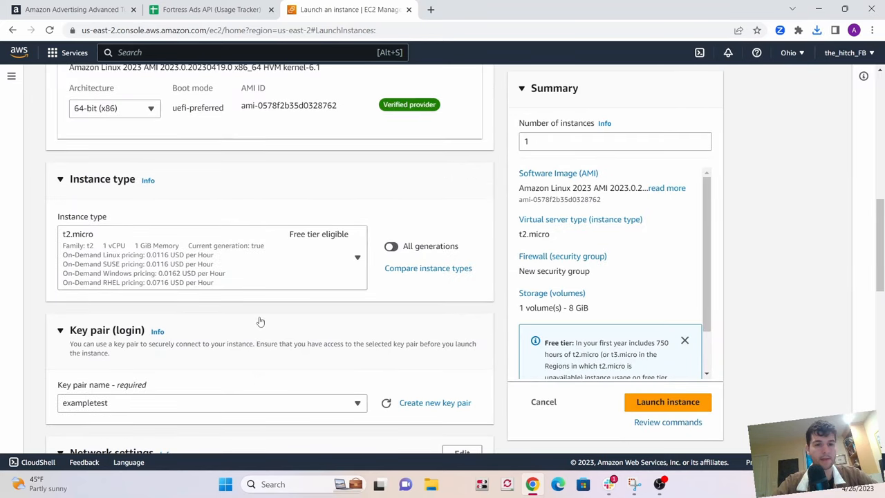
scroll("down", 3)
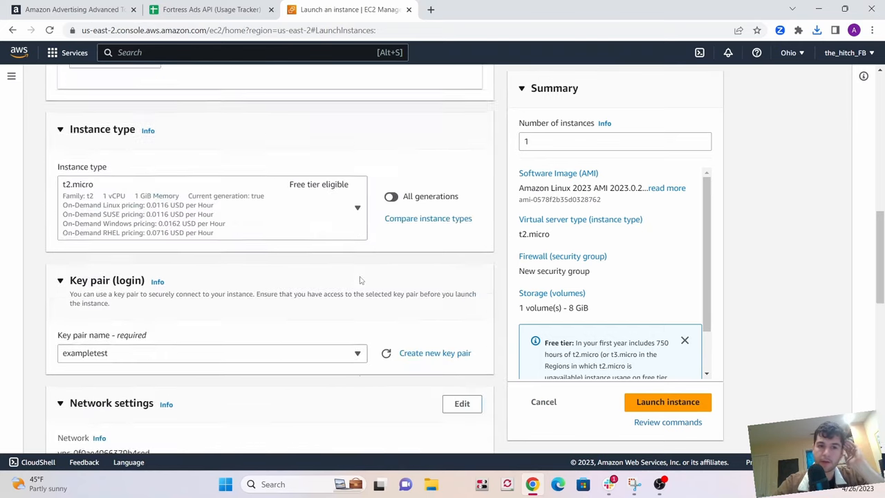
scroll("up", 3)
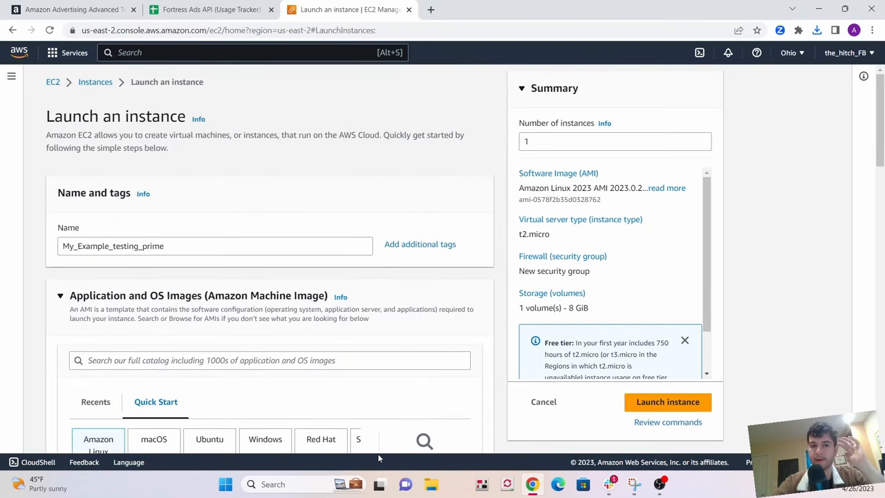
Step: Launch the instance and open its running details page from the Instances list
left_click(667, 402)
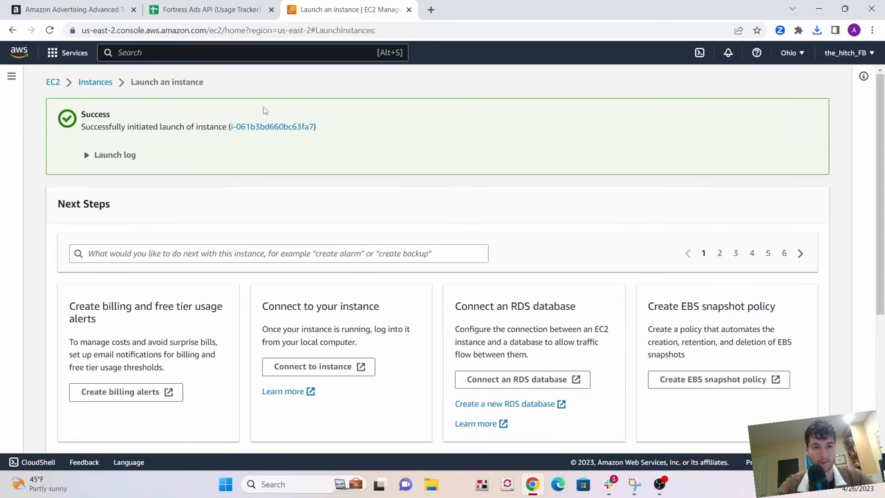
left_click(272, 126)
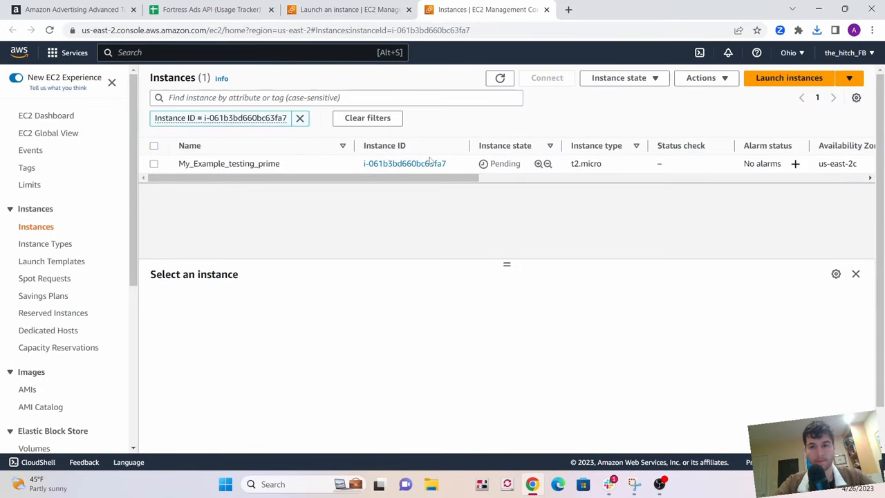
left_click(405, 163)
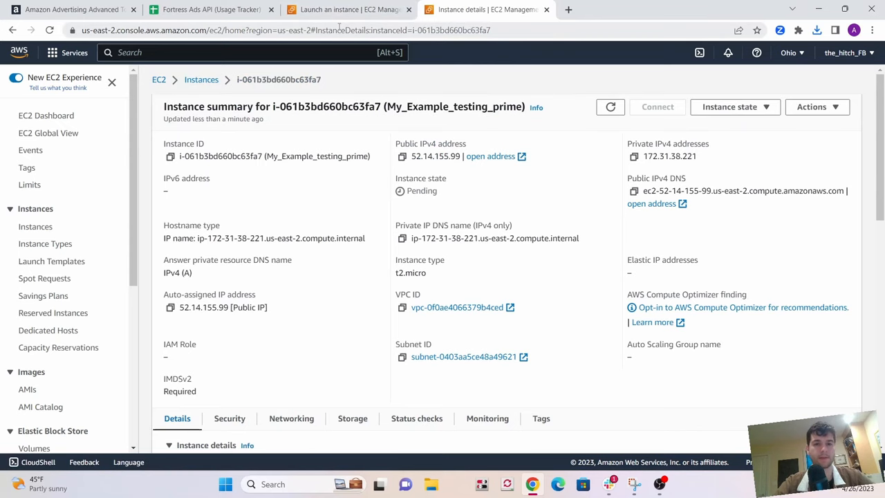
scroll("down", 3)
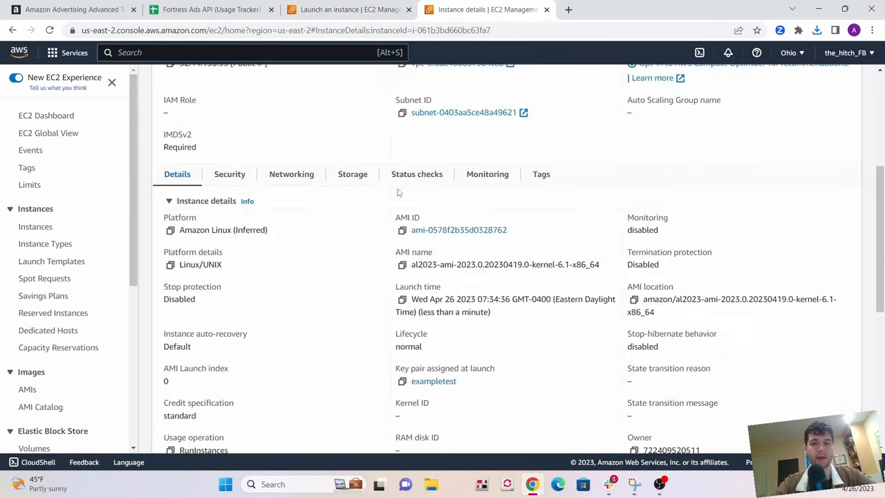
scroll("up", 3)
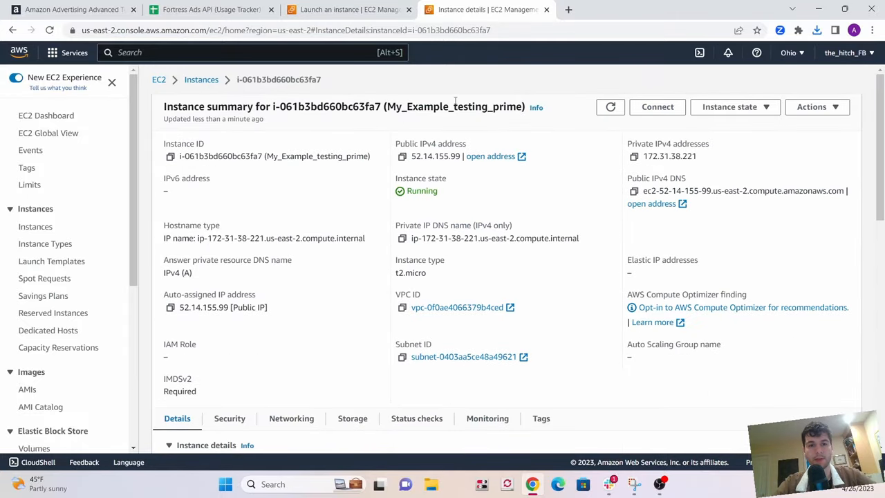
Step: Connect through EC2 Instance Connect as ec2-user
left_click(656, 107)
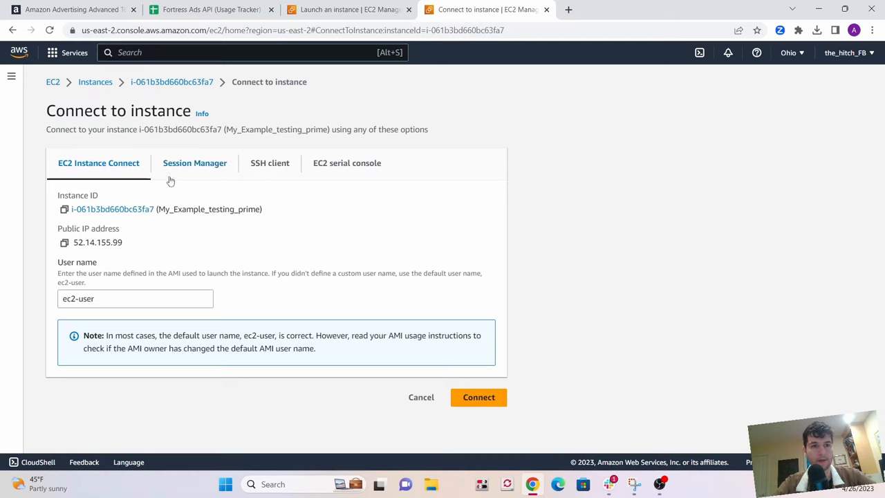
mouse_move(518, 462)
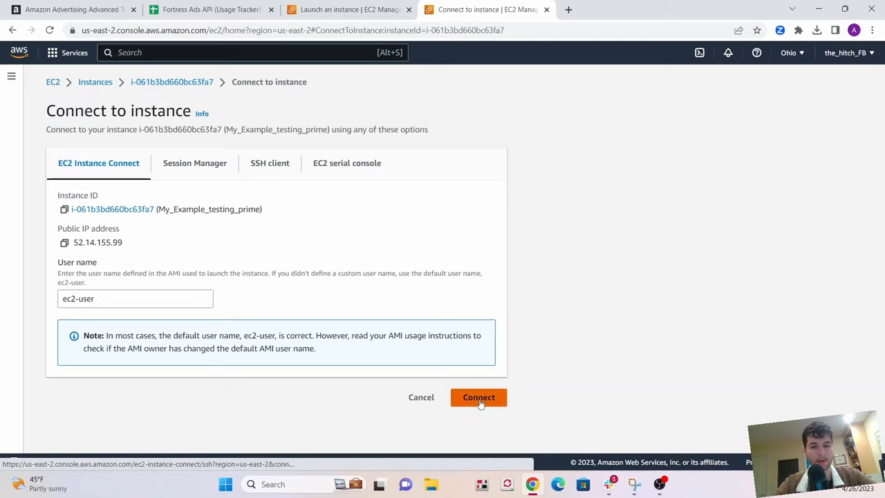
left_click(479, 397)
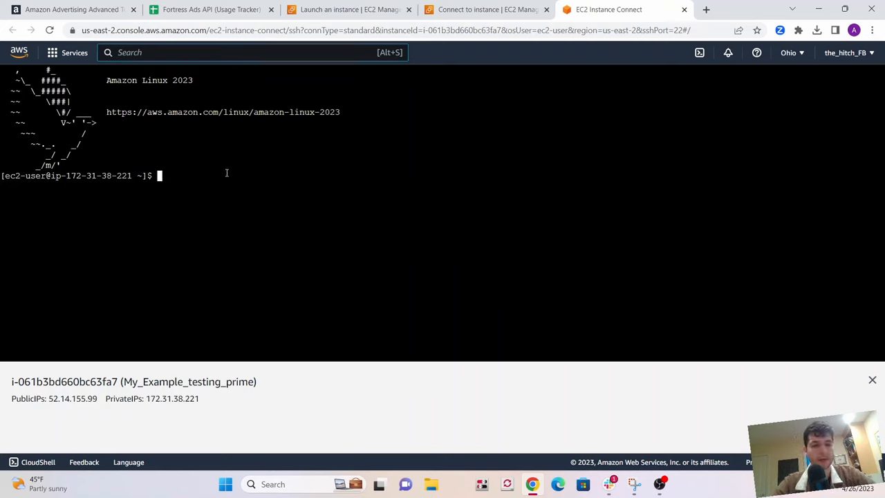
Step: Become root with sudo su and run yum update
type("sudo su")
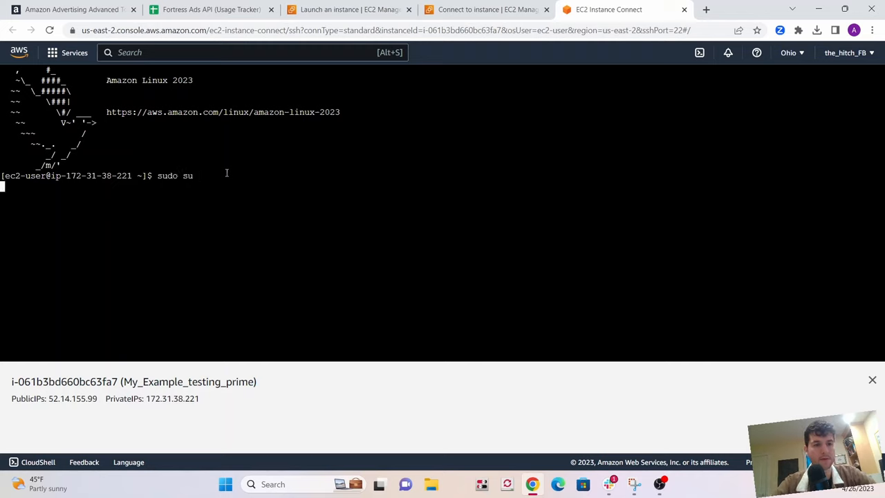
key("Return")
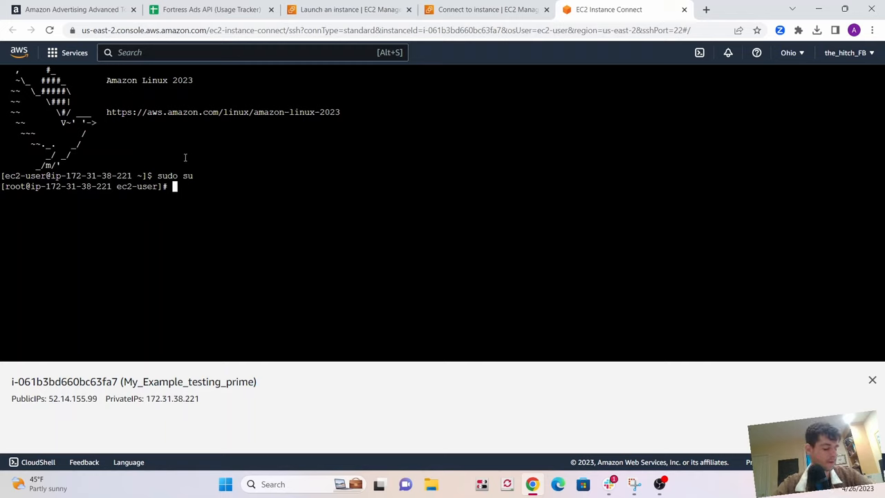
type("yu")
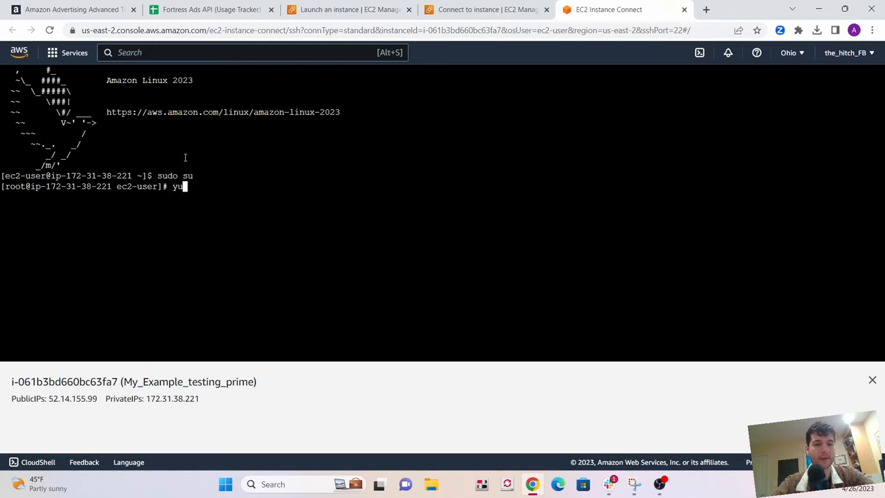
type("m update")
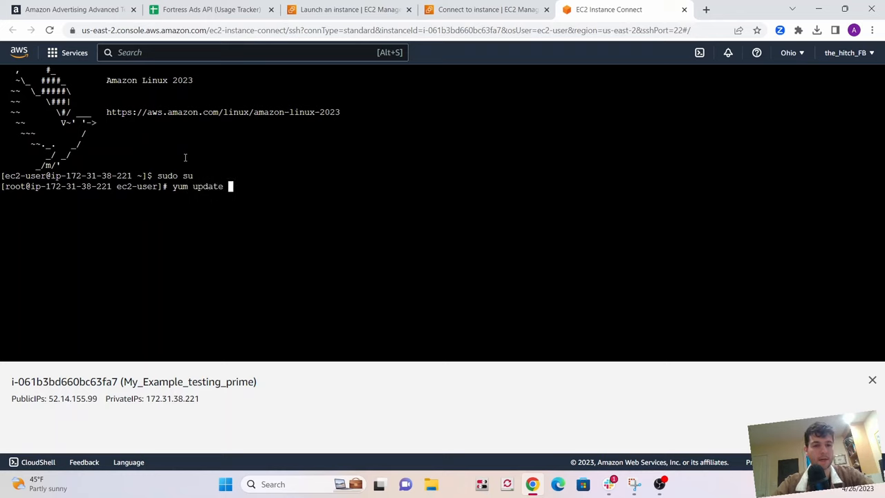
key("Return")
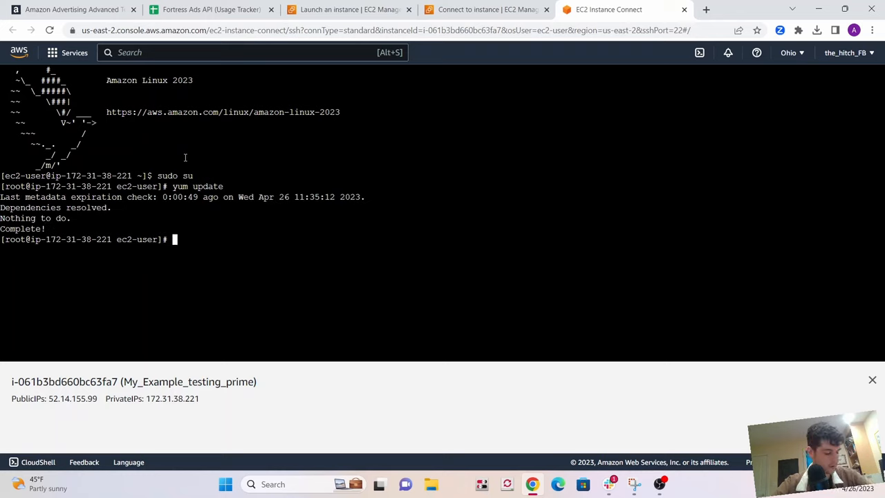
Step: Find pip missing, then install python3-pip with yum and confirm with y
type("python3")
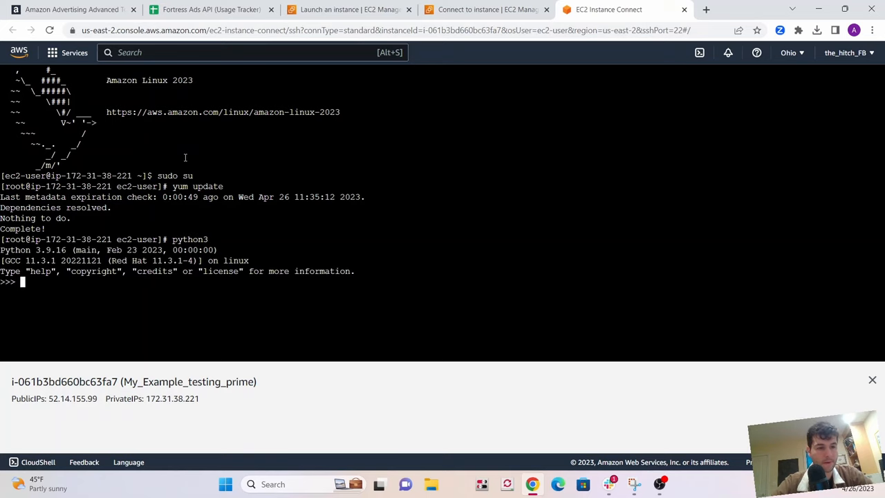
type("p")
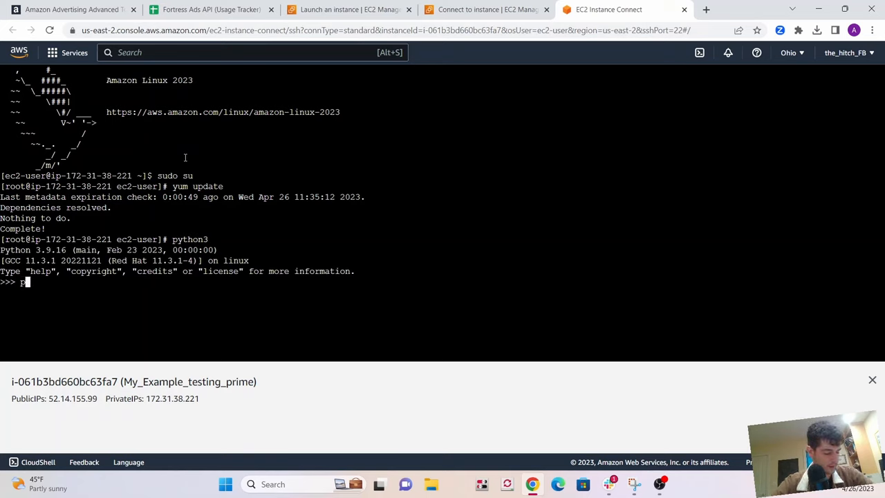
key("Return")
type("yum in")
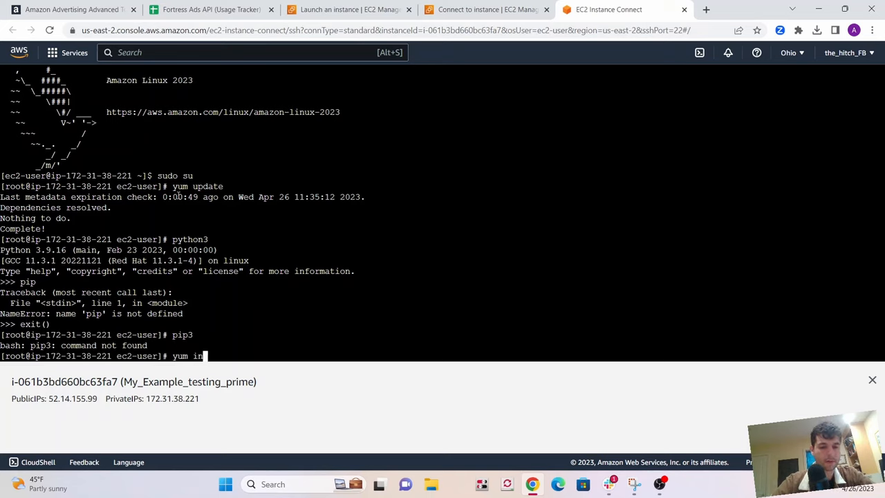
type("stall pytho")
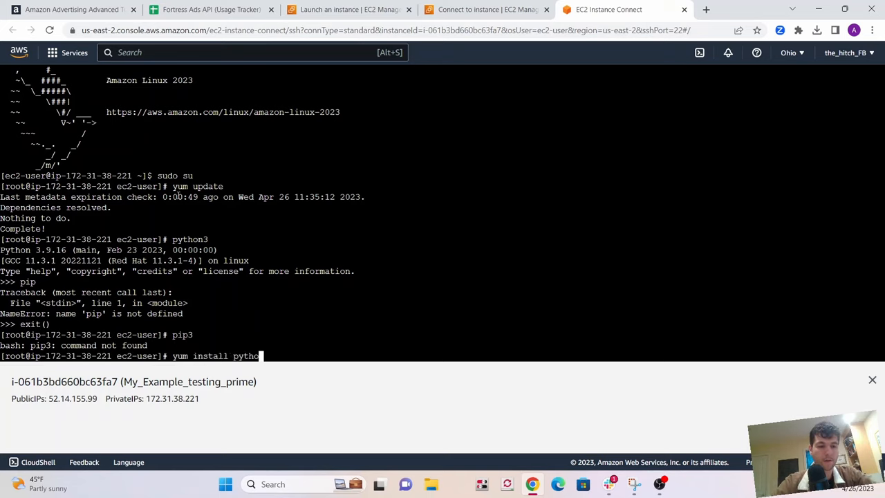
type("3")
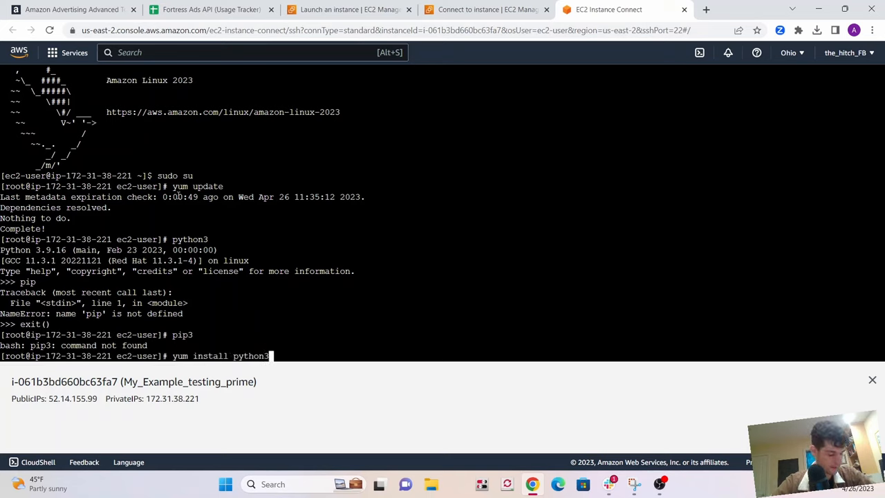
key("Return")
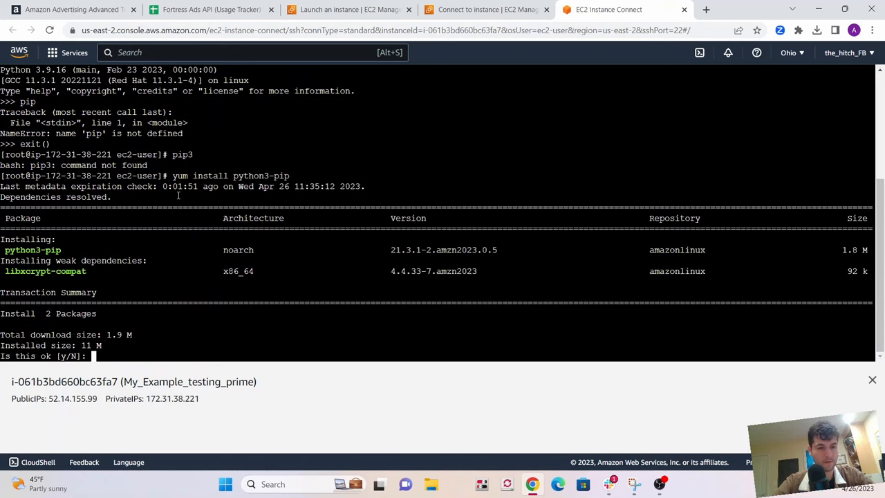
type("y")
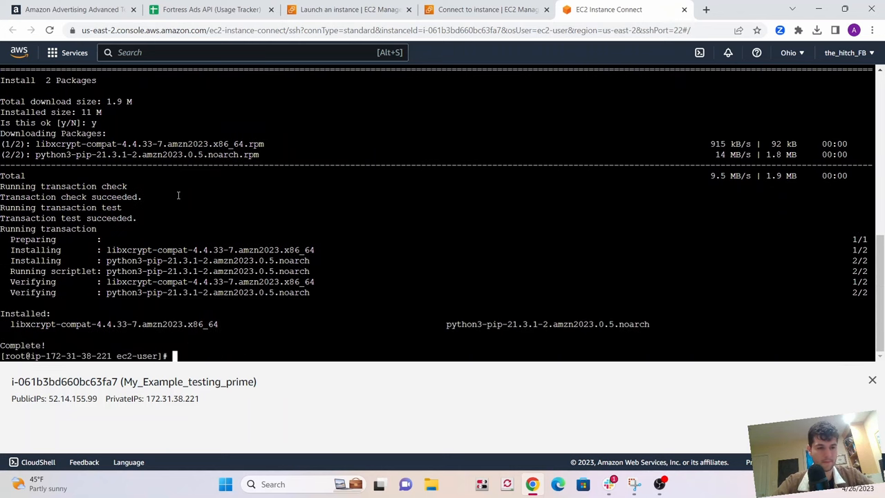
type("pyth")
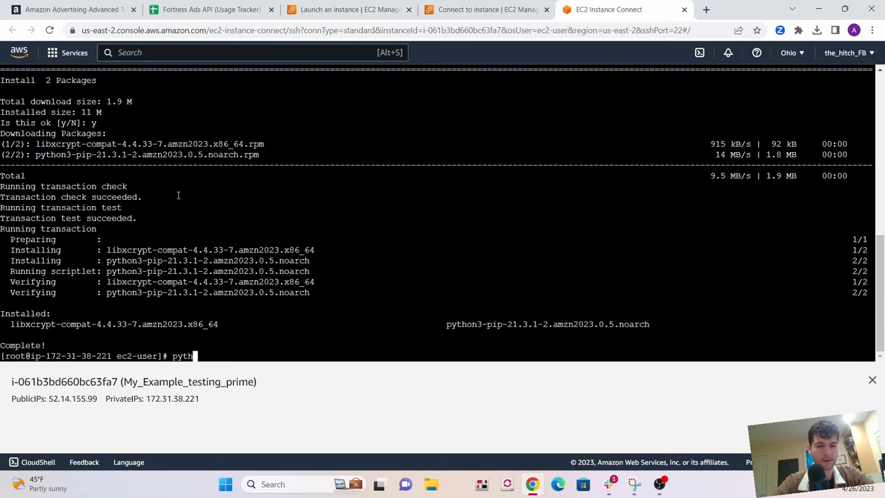
Step: Install pandas and sympy with python3 -m pip install
type("on3 -m pip install pandas")
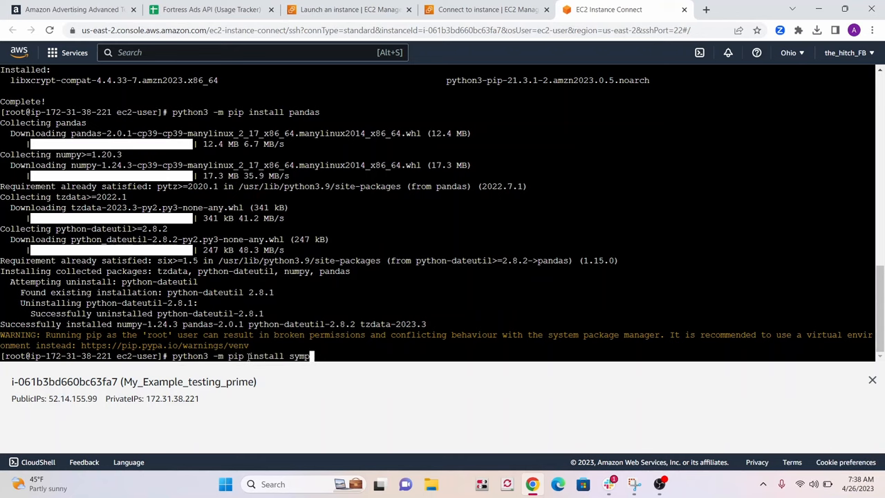
key("Return")
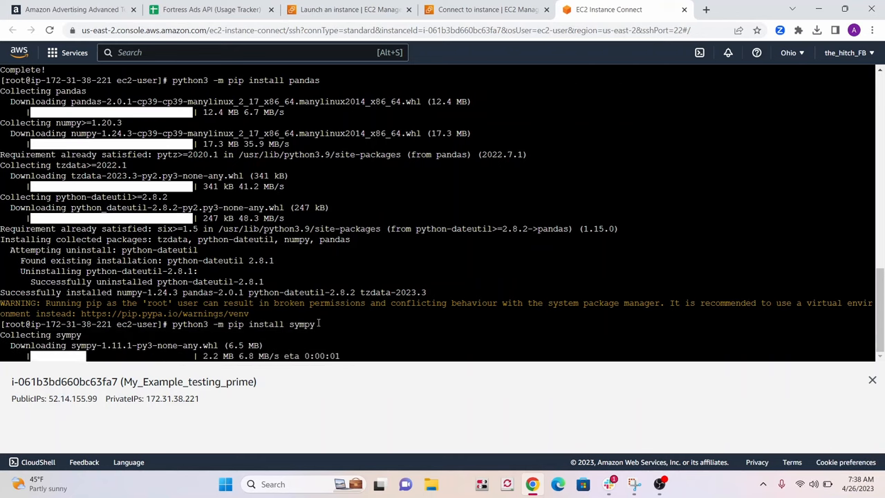
type("mkd")
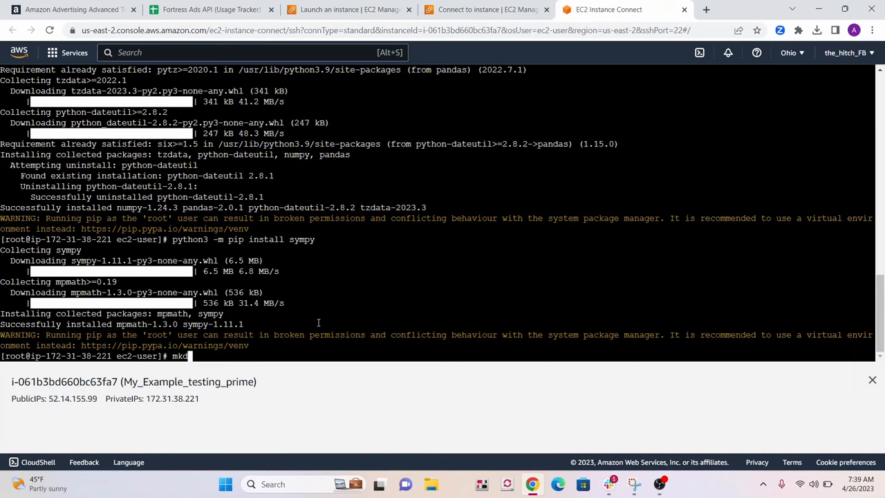
Step: Make the testing folder and write my_script.py, a sympy prime-checking loop, in nano
type("ir")
type("cd")
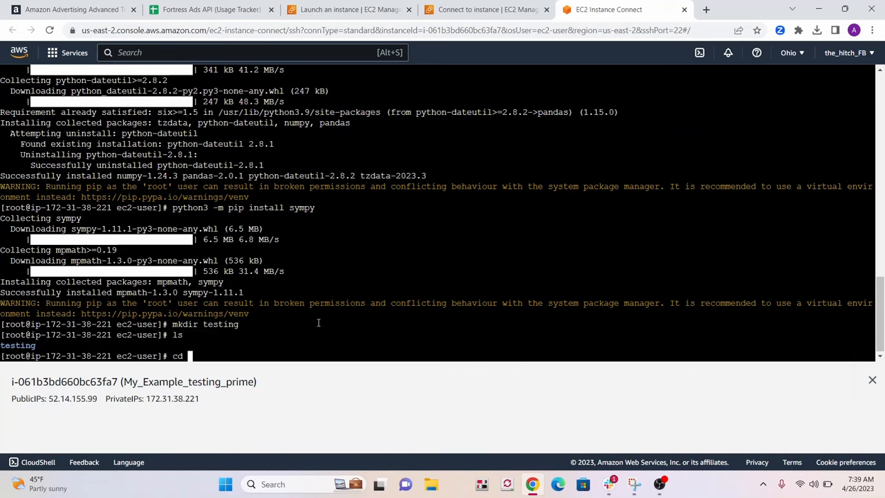
type("testing")
type("nano")
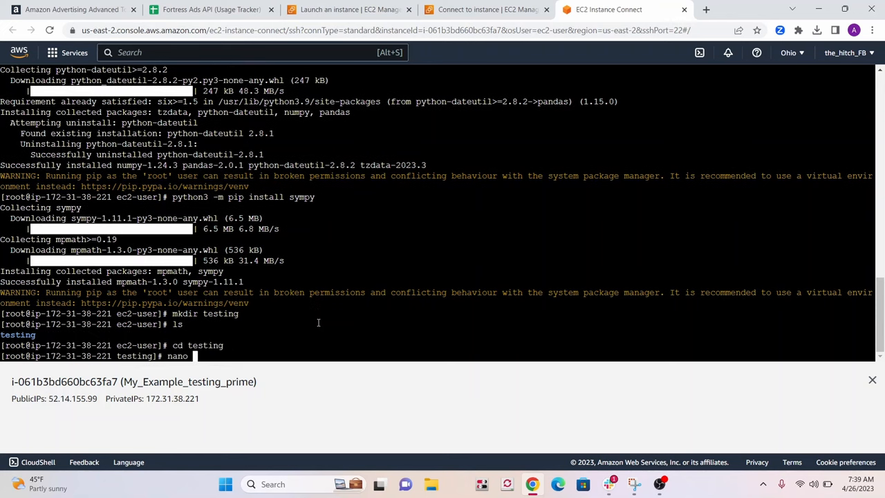
type("my_scr")
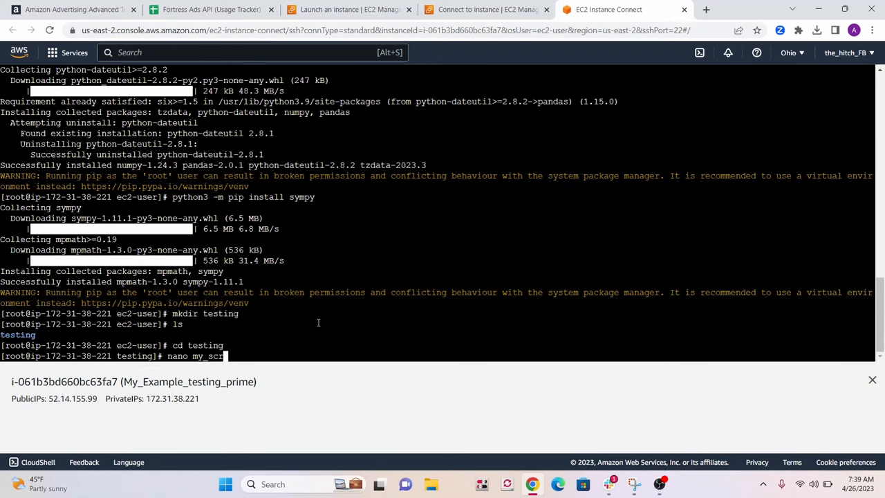
type("ipt.p")
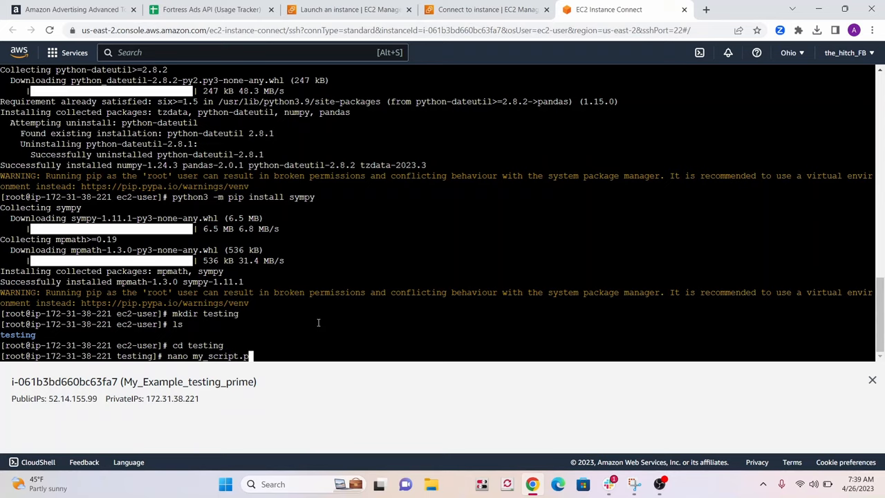
key("Return")
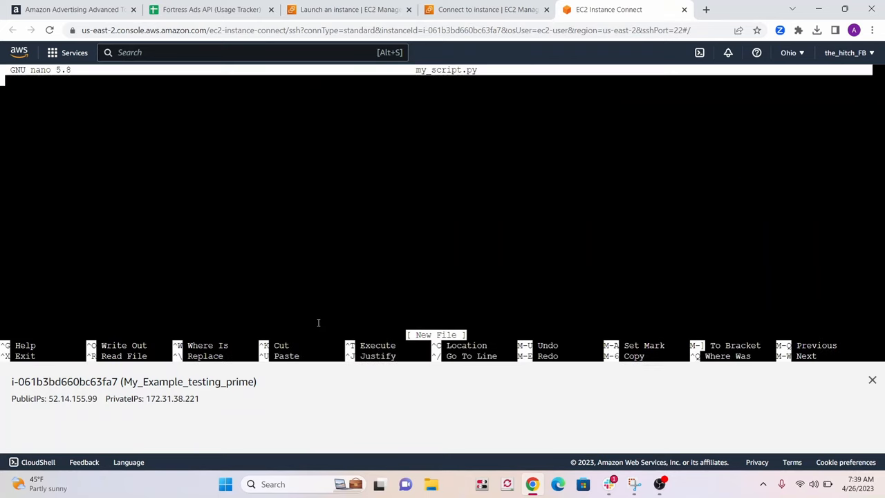
type("1")
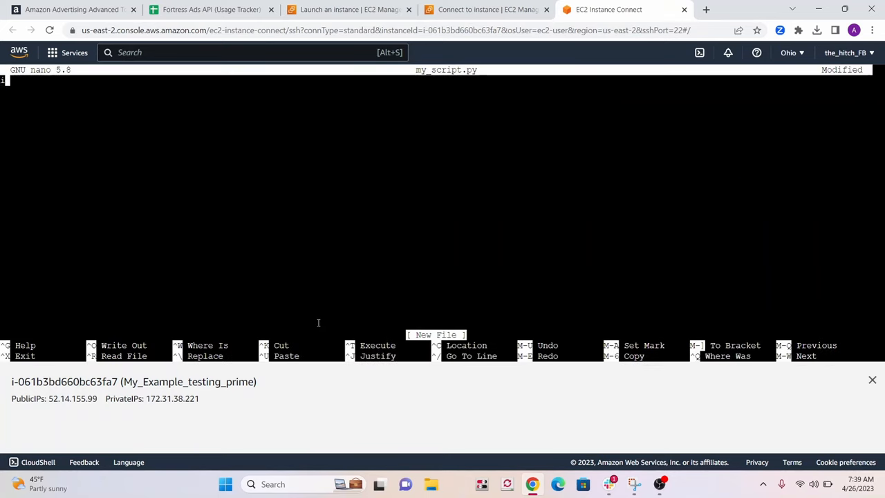
type("import time")
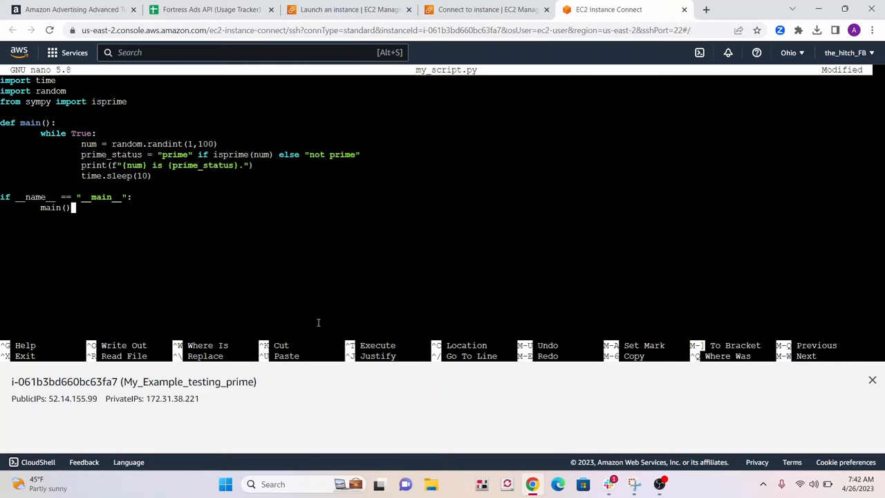
key("ctrl+o")
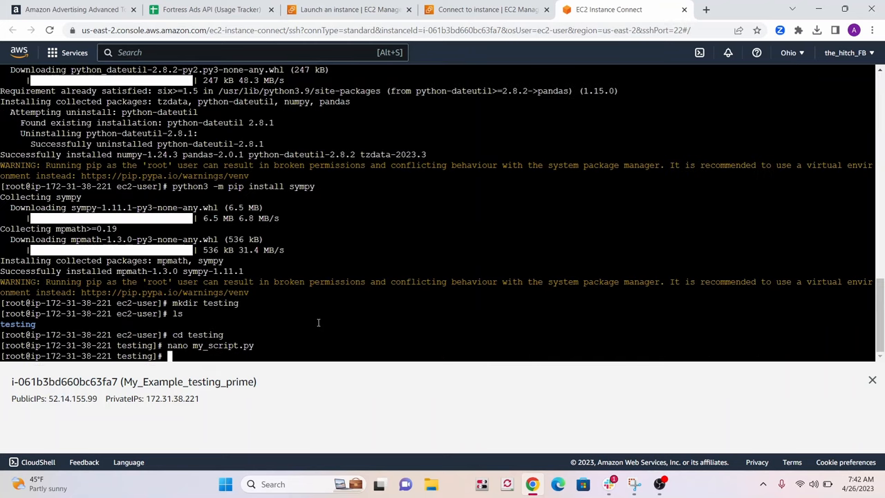
Step: List the folder and run python3 my_script.py, showing 77 and 50 not prime, 97 prime
type("ls")
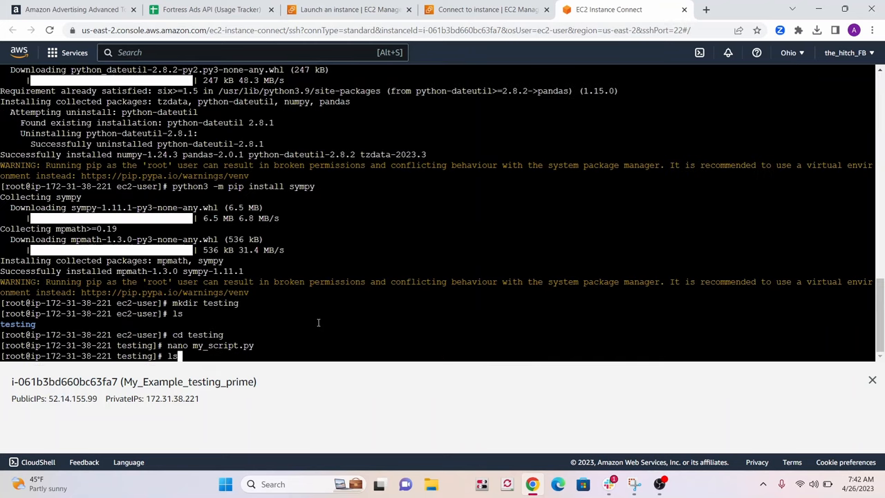
key("Return")
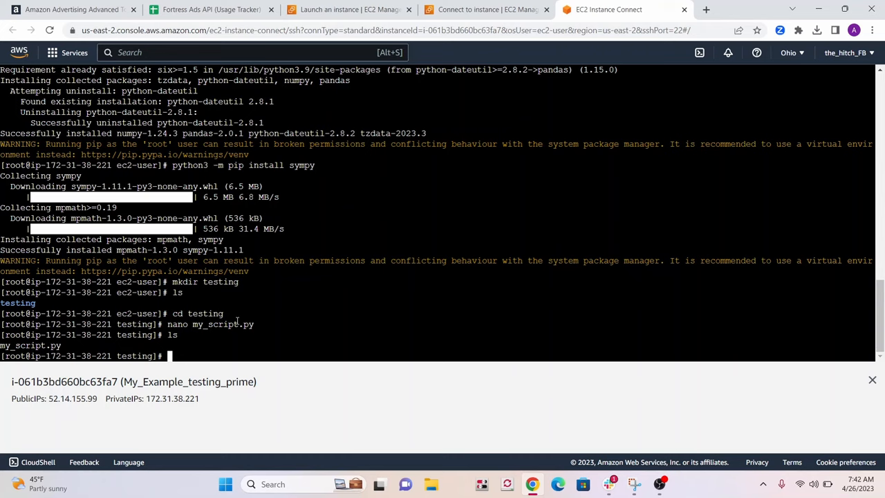
type("python3")
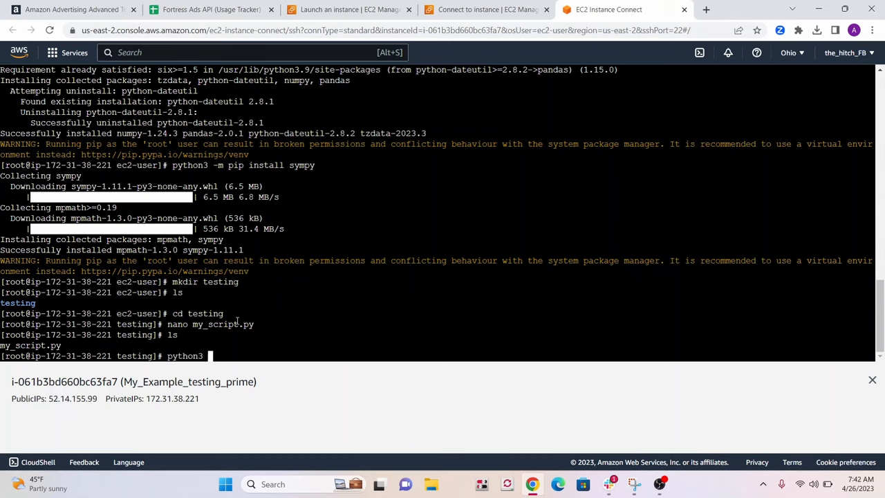
type("my_s")
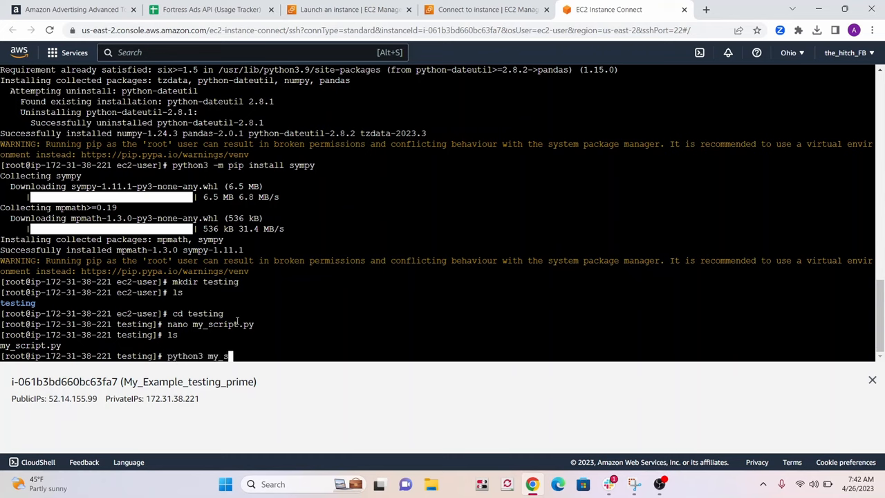
type("cript.py")
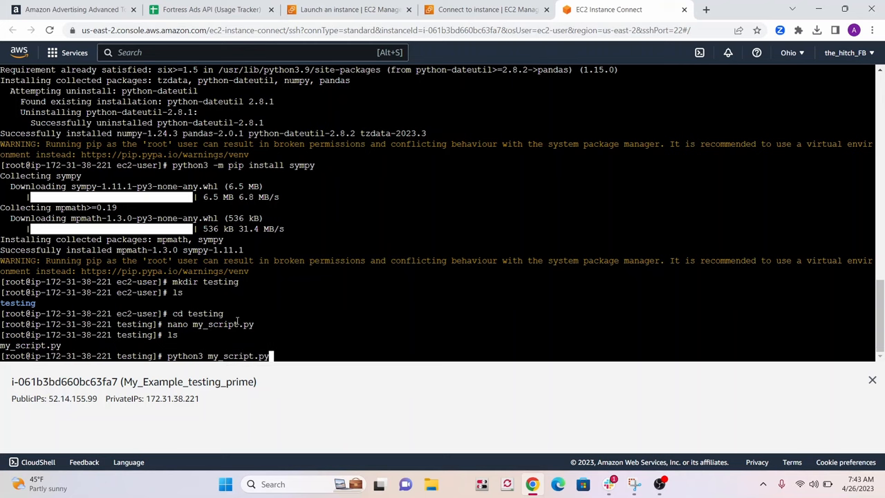
key("Return")
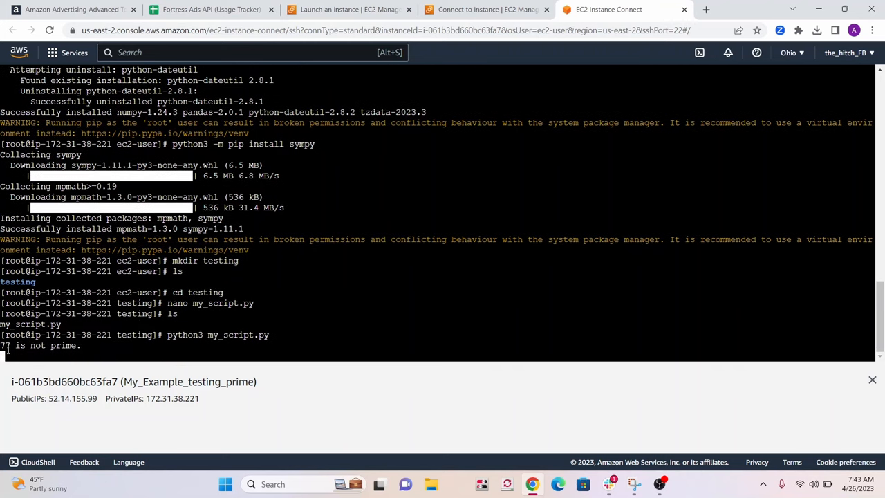
key("Return")
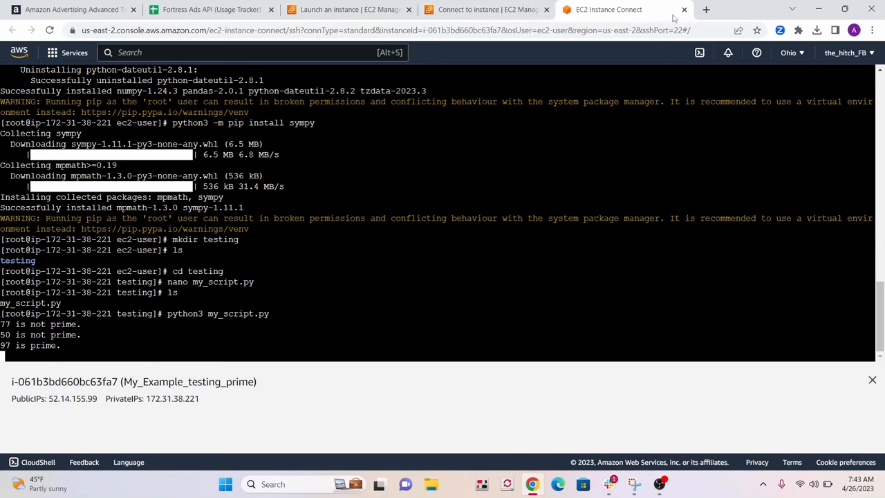
Step: Close the terminal, reconnect, and become root to list the testing folder
left_click(684, 10)
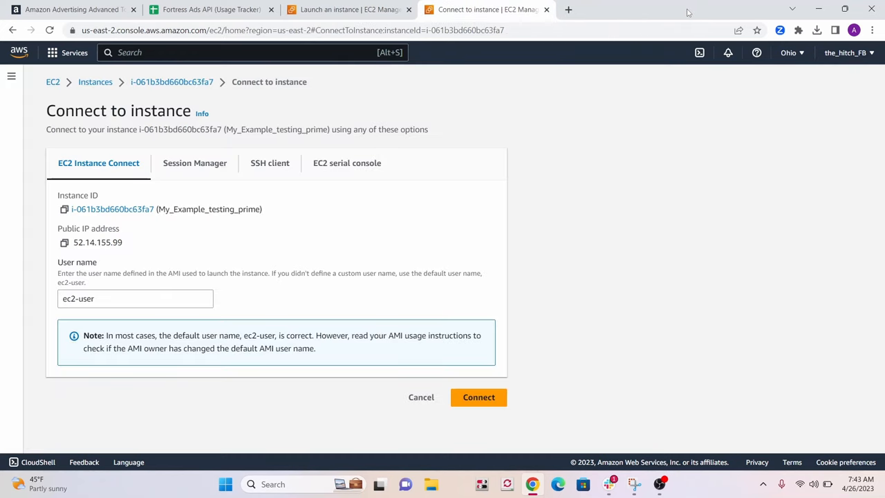
mouse_move(422, 185)
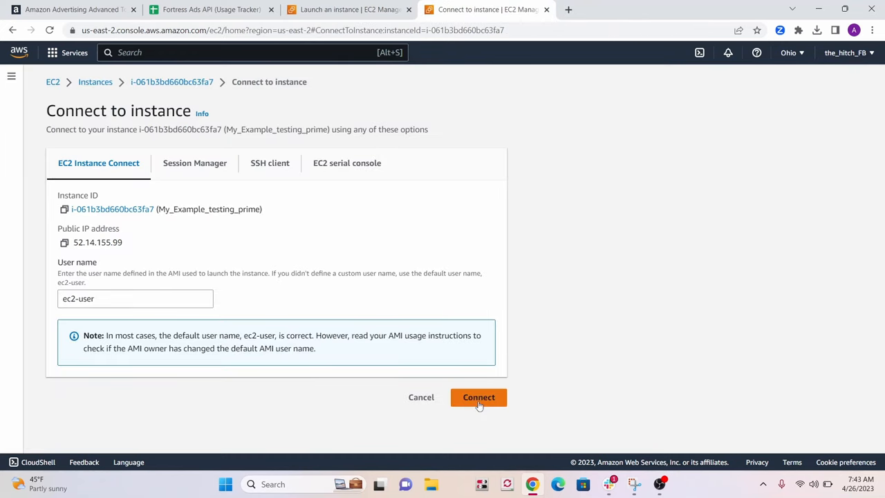
left_click(478, 397)
type("sudo s")
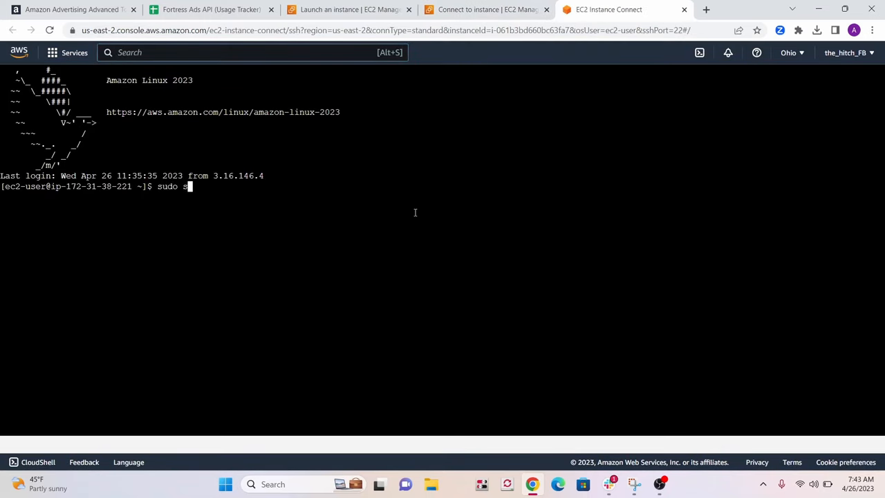
key("Return")
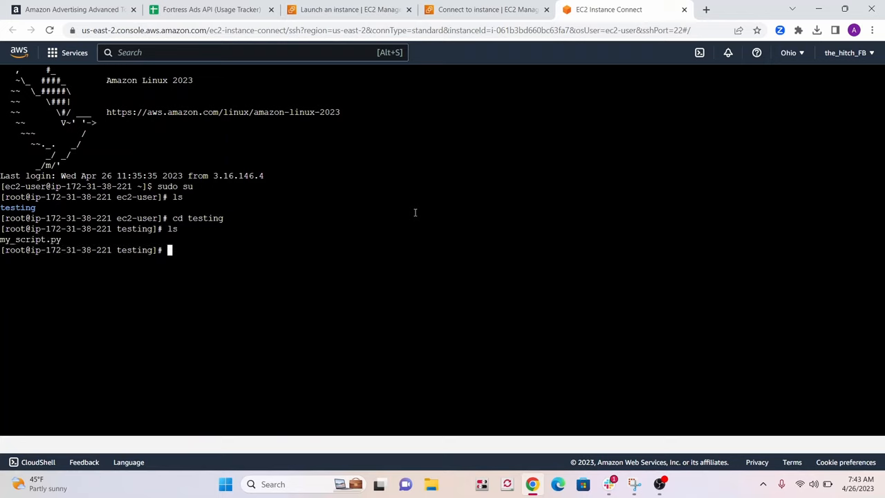
Step: Start my_script.py in the background with 'nohup python3 -u my_script.py &'
type("nohup")
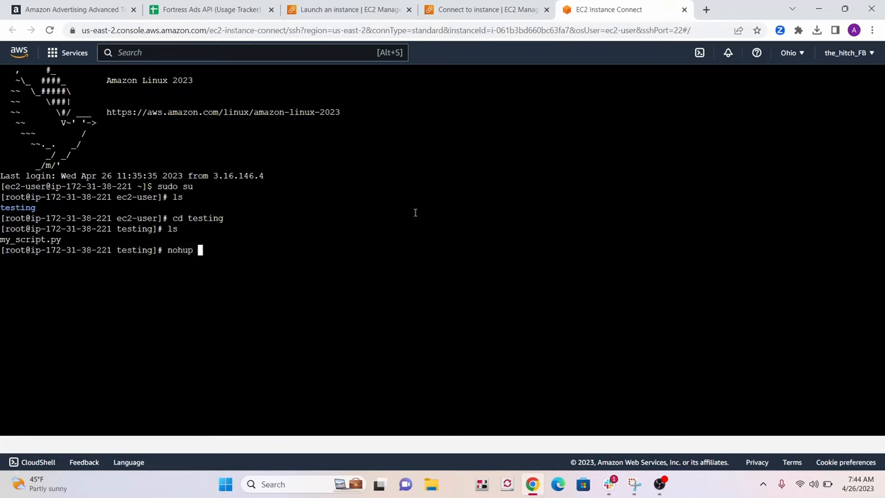
type("pyth")
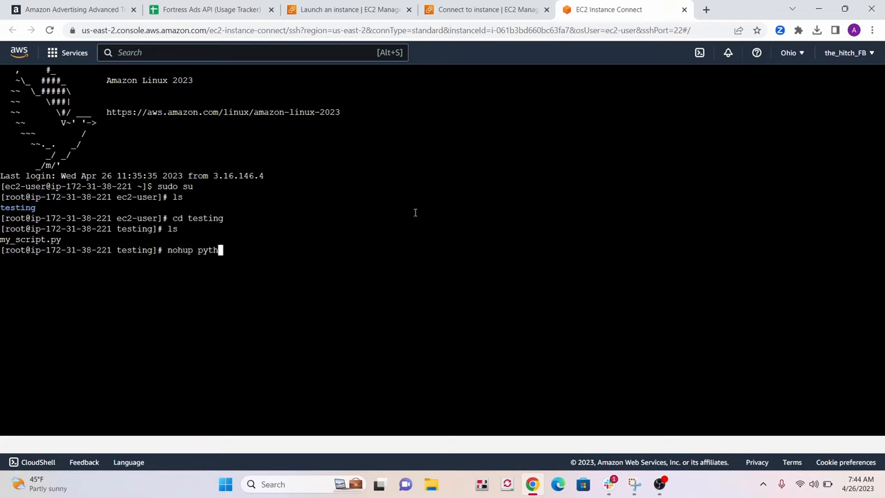
type("on3 my_script")
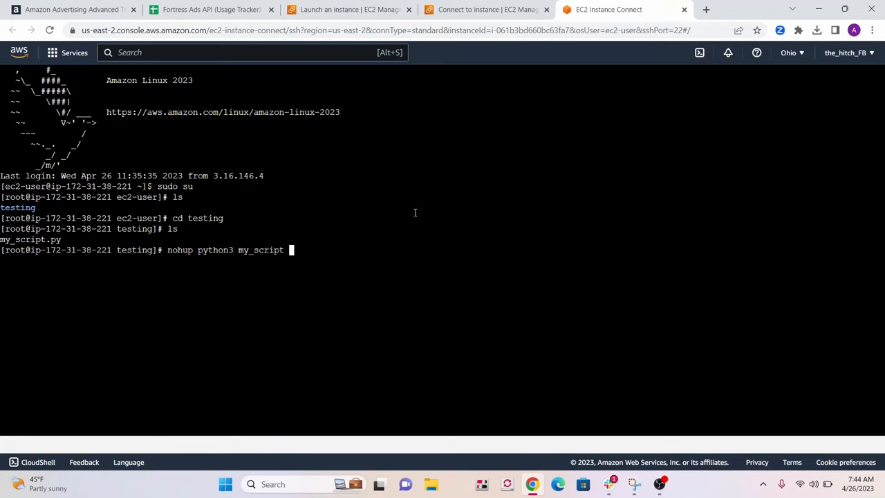
type(".py")
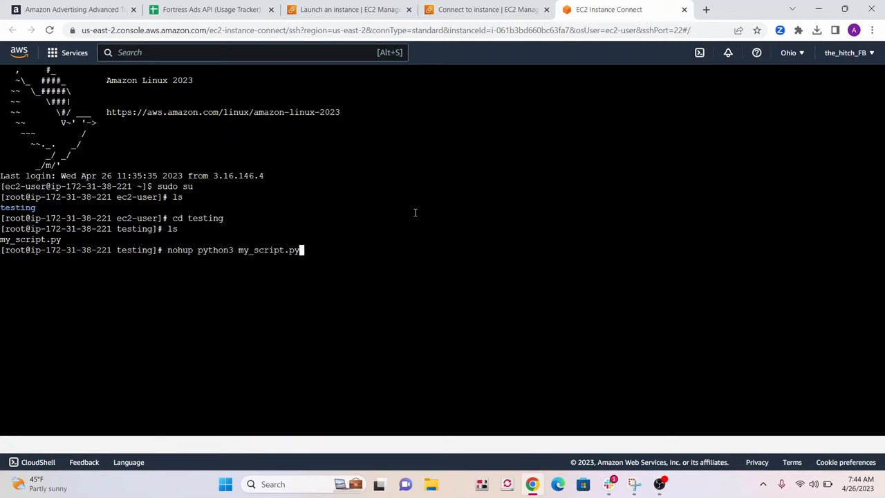
type("&")
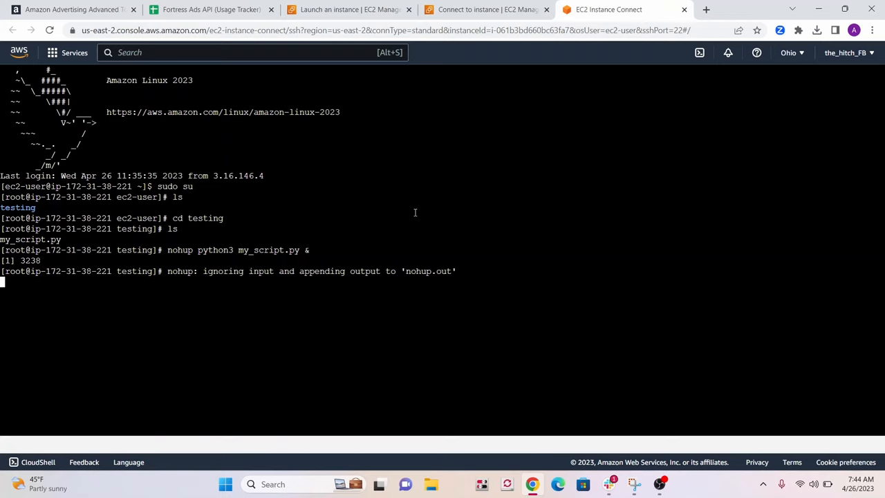
key("Return")
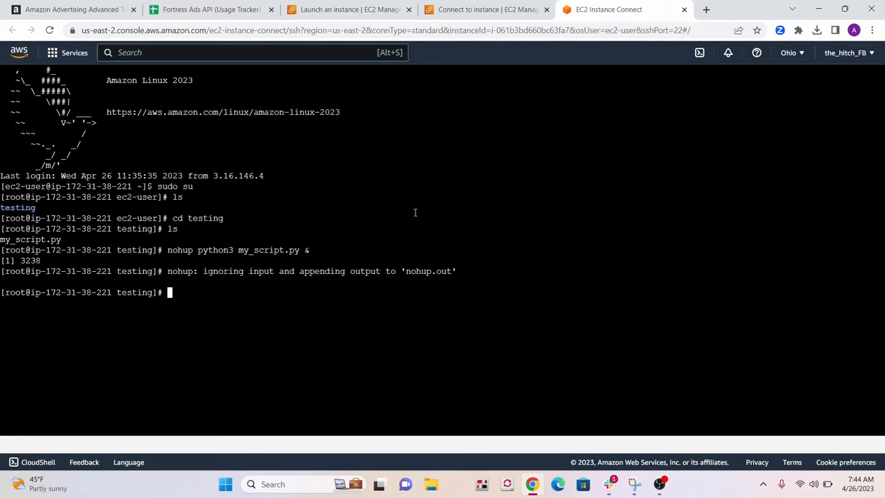
mouse_move(228, 249)
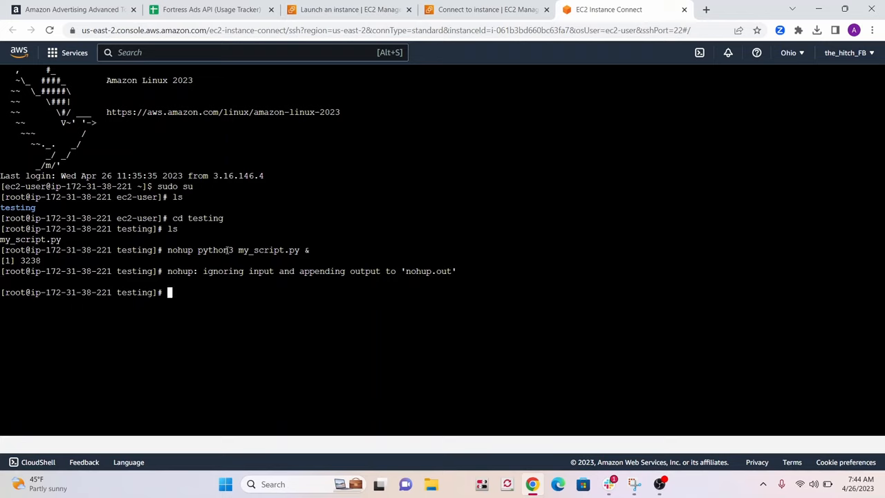
Step: Follow the script's prime results with 'tail -f nohup.out'
type("tail")
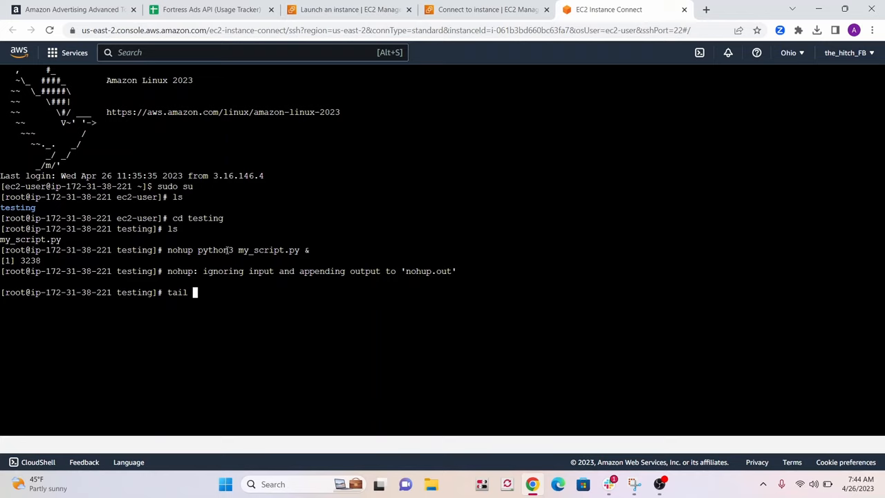
type("-f n")
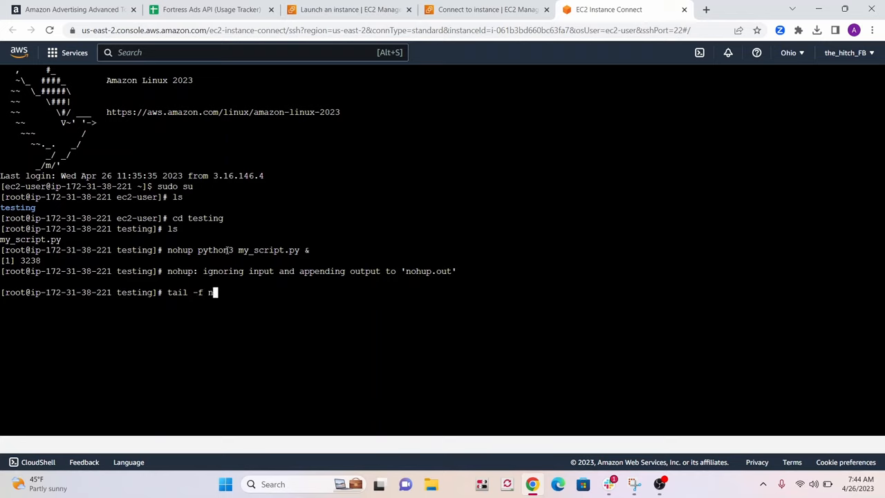
type("ohup.out")
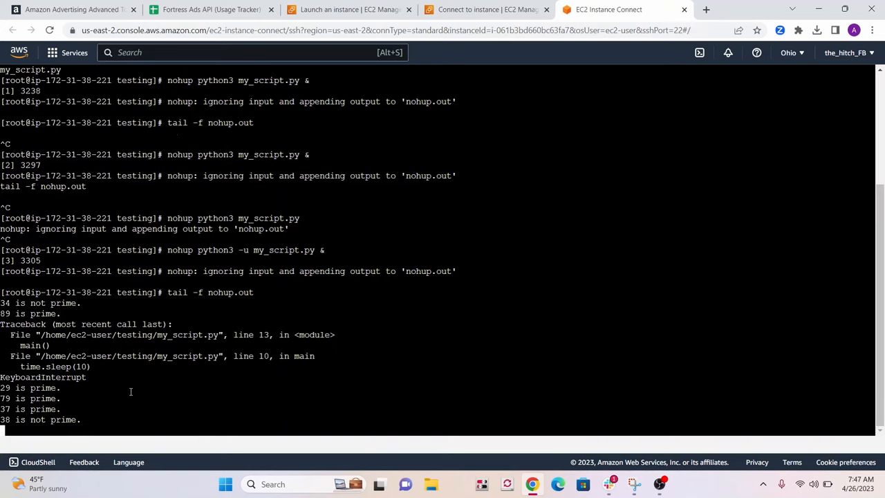
mouse_move(72, 387)
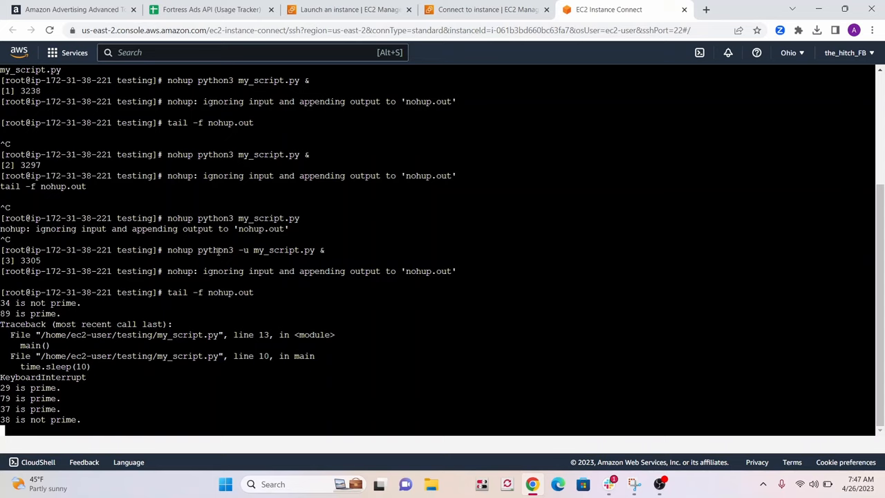
mouse_move(240, 250)
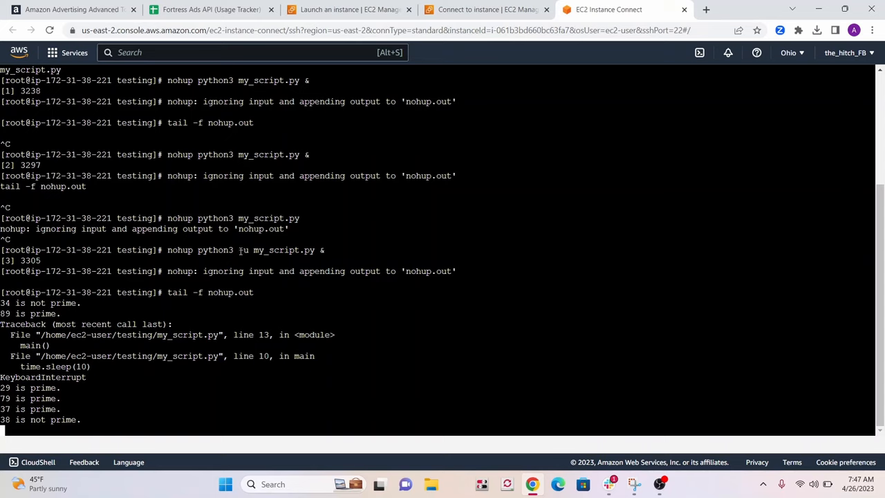
Step: Scroll to see newer results (77 not prime, 43 prime), stop tail, and retype 'tail -f nohup.out'
scroll("down", 3)
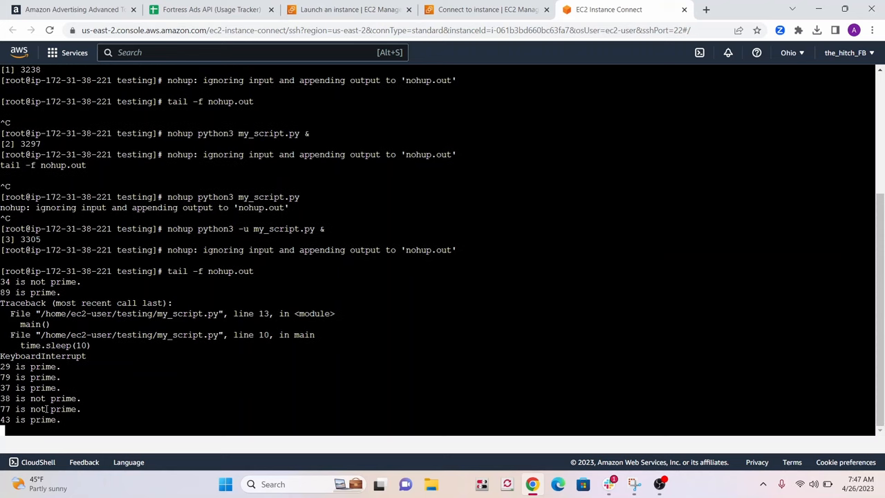
key("ctrl+c")
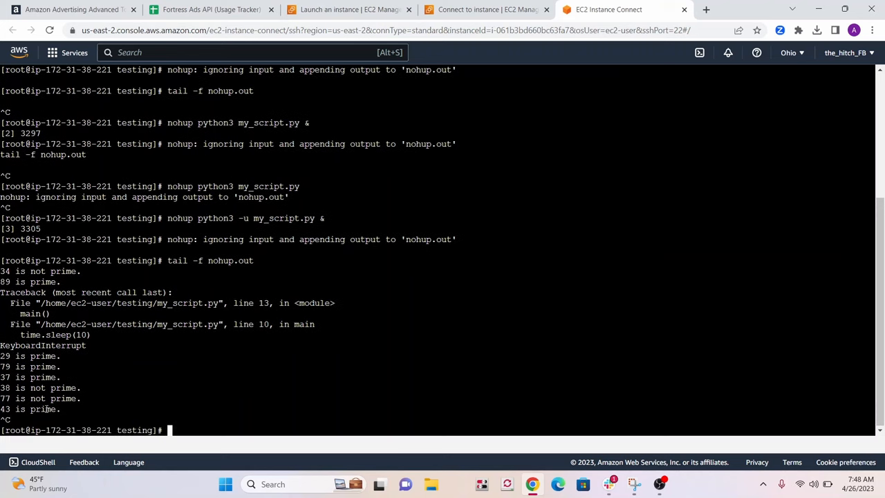
type("tail -f nohup.out")
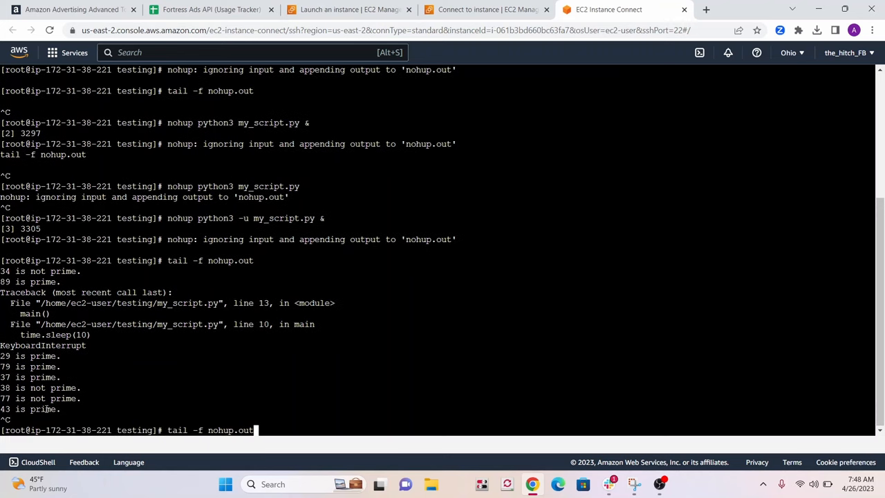
Step: List python3 processes with 'ps aux | grep python3', then kill processes 3238 and 3305
type("ps aux | grep python3")
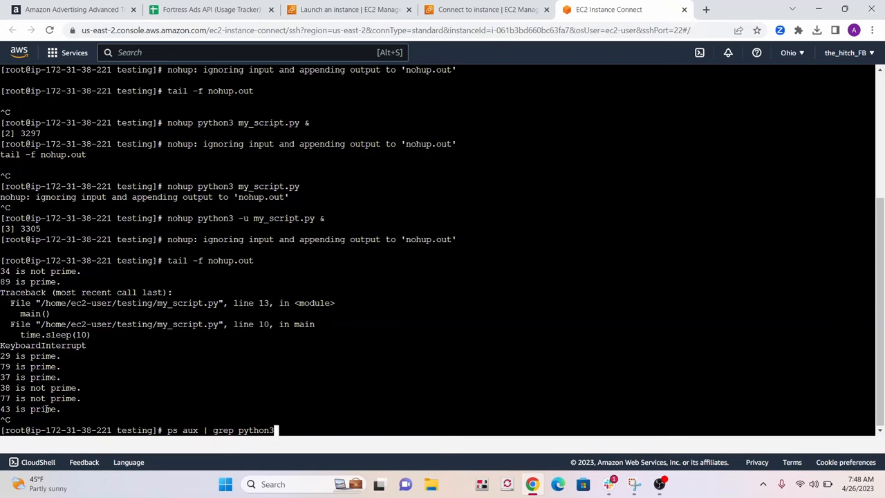
key("Return")
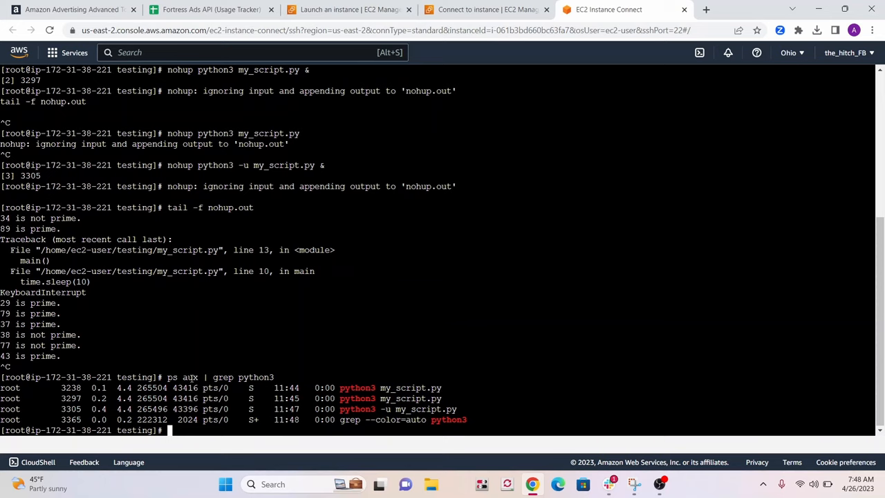
type("kill")
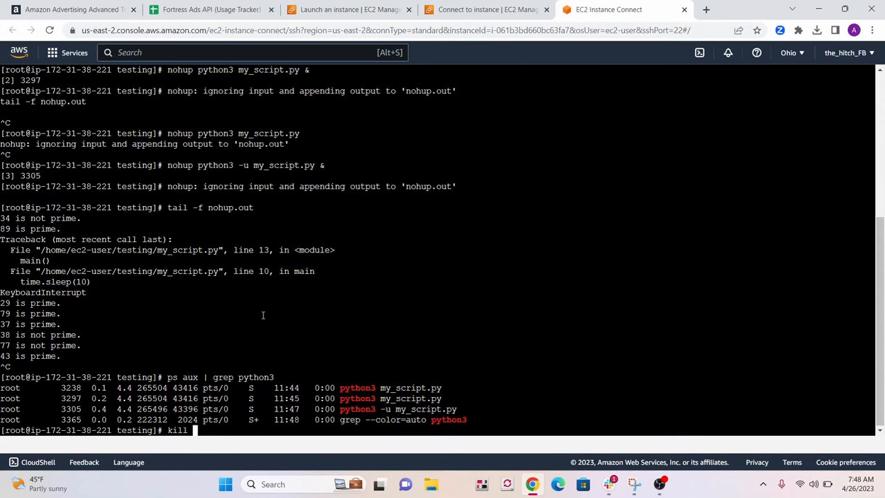
mouse_move(302, 249)
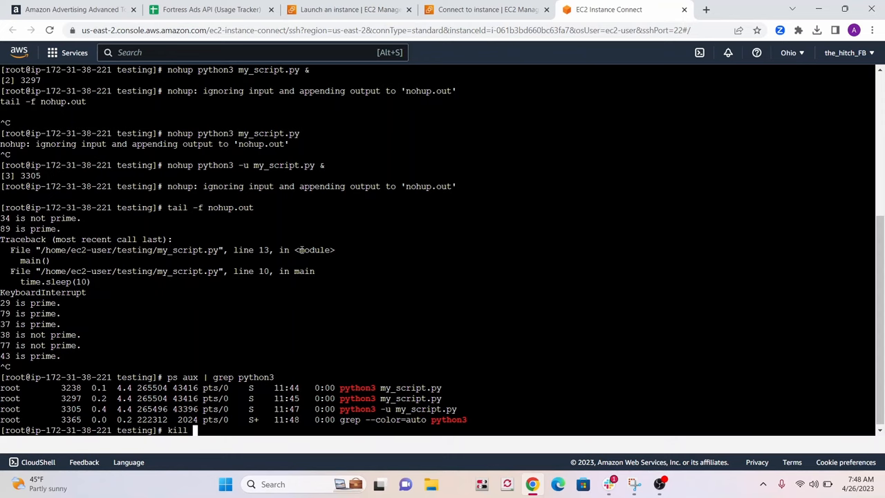
scroll("up", 3)
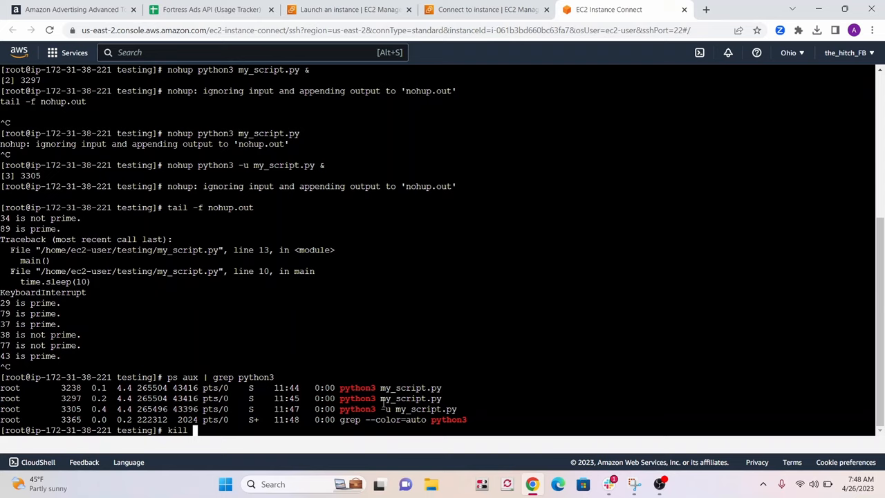
type("3")
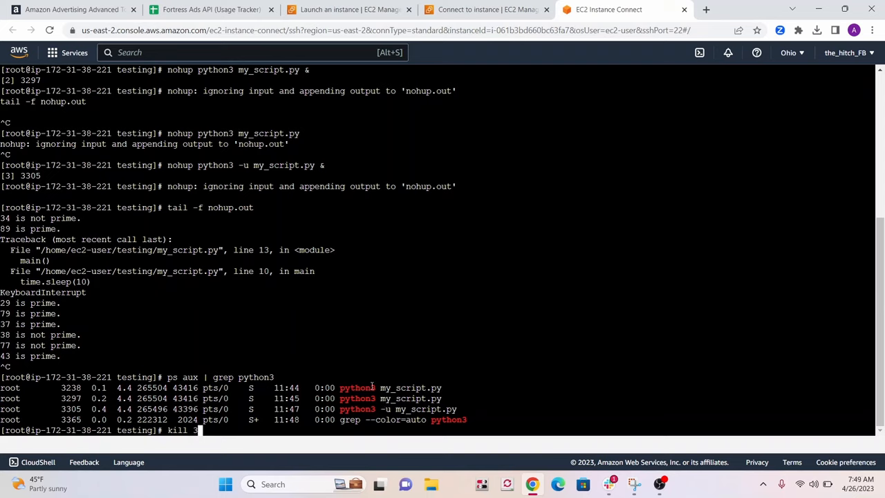
type("2")
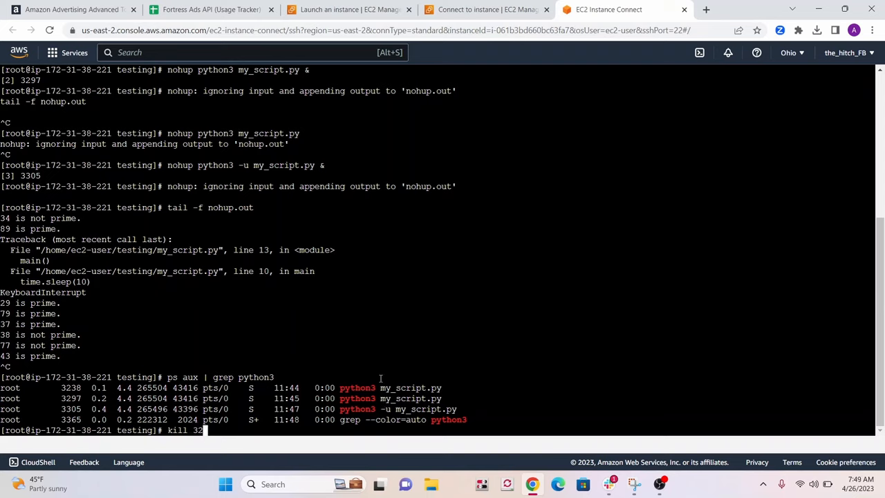
type("38")
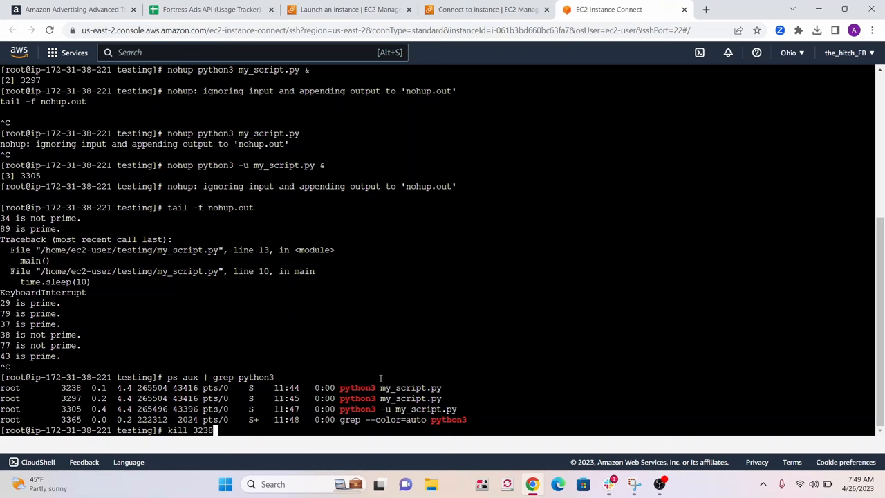
key("Return")
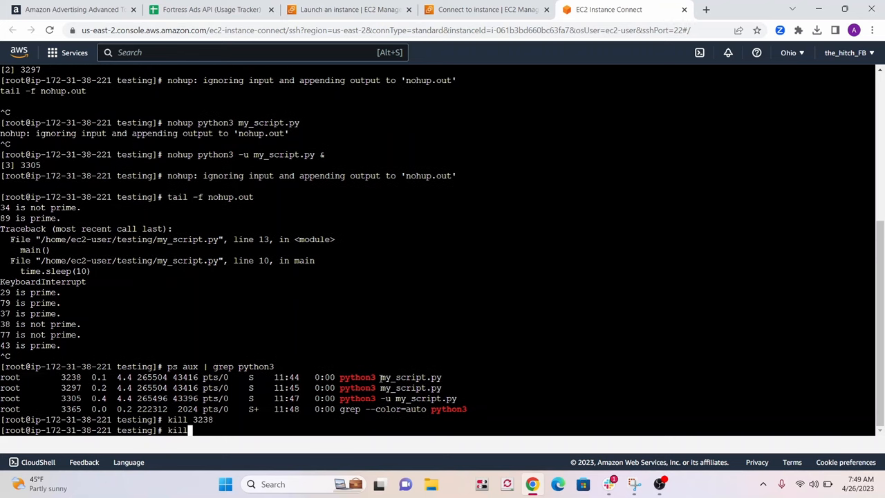
type("3305")
type("ps aux | grep python3")
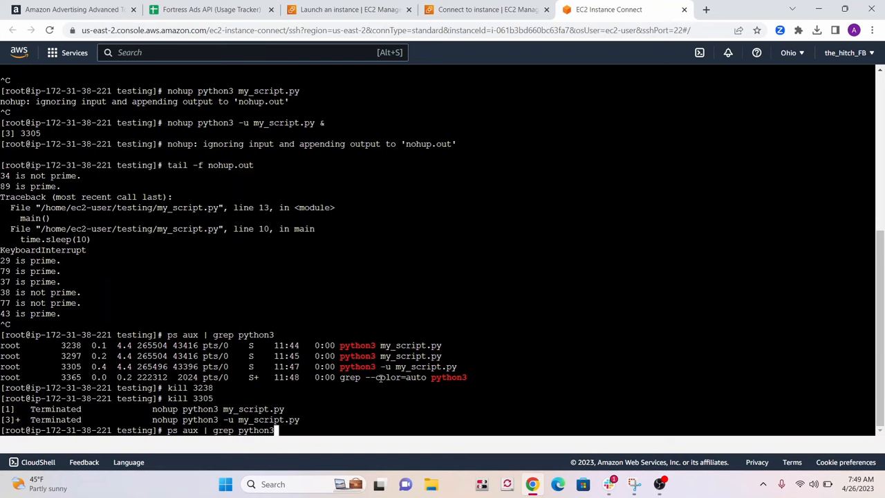
key("Return")
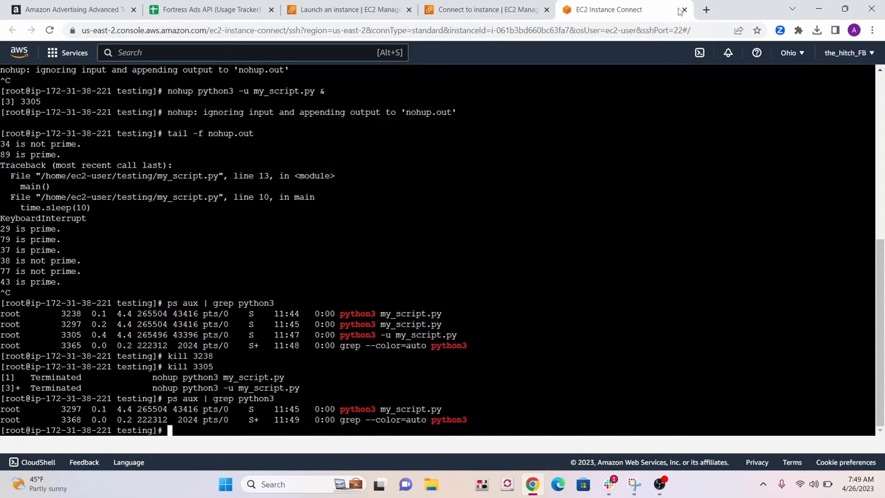
Step: Close the terminal, reconnect to the instance, and check that process 3297 still runs
left_click(682, 10)
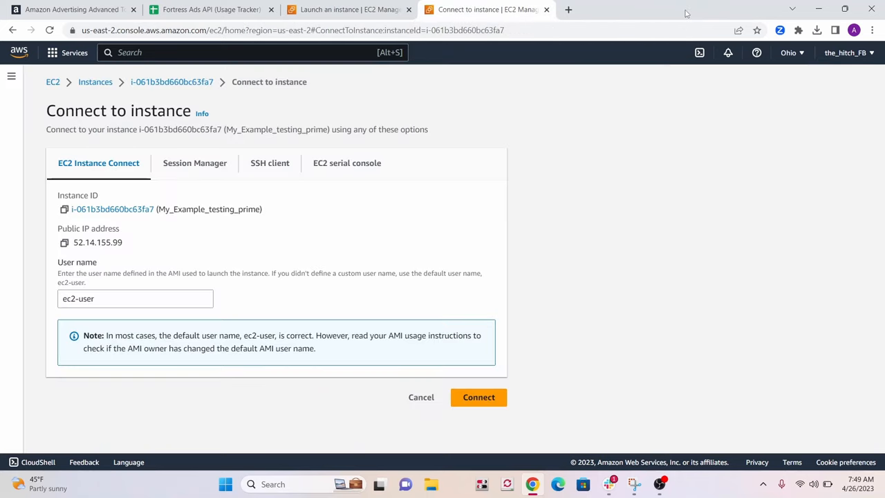
left_click(478, 397)
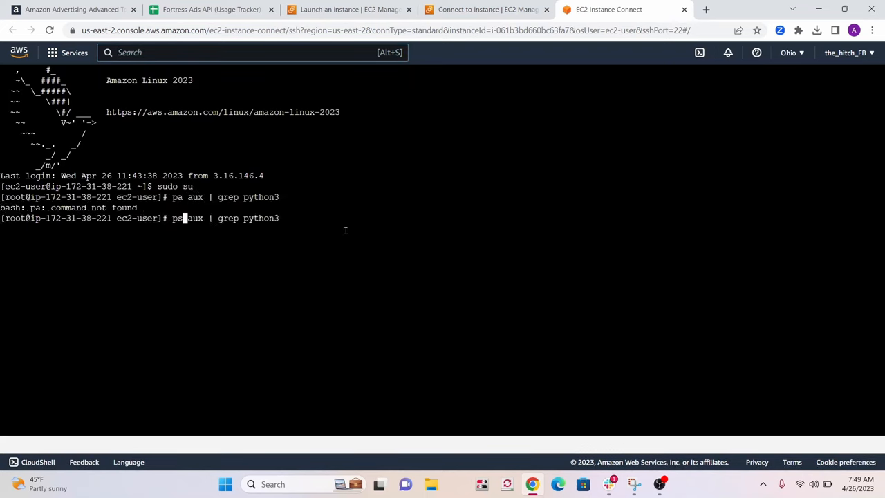
key("Return")
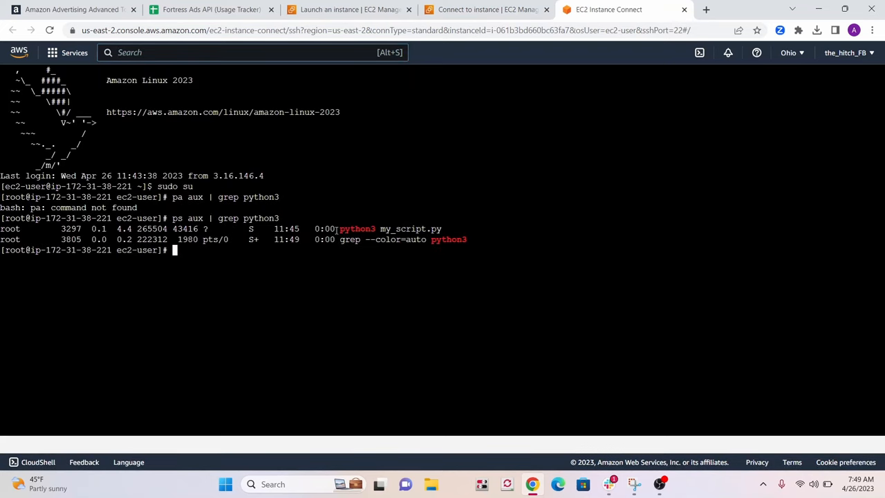
mouse_move(395, 229)
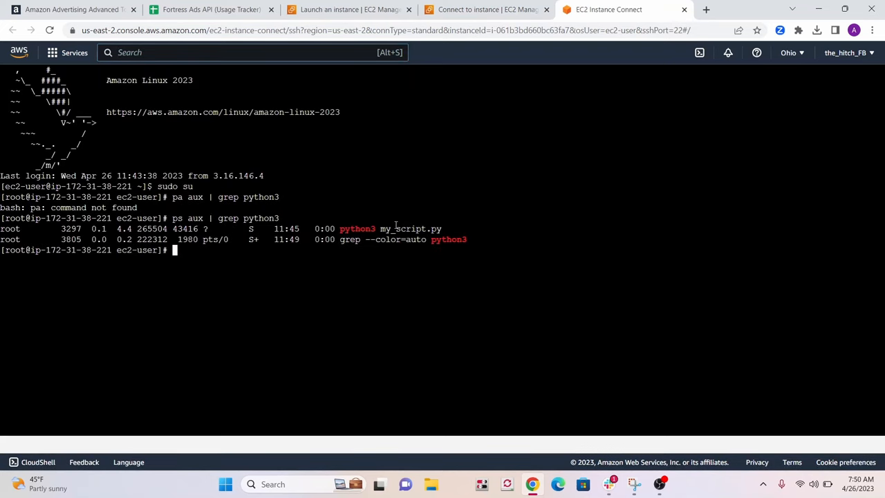